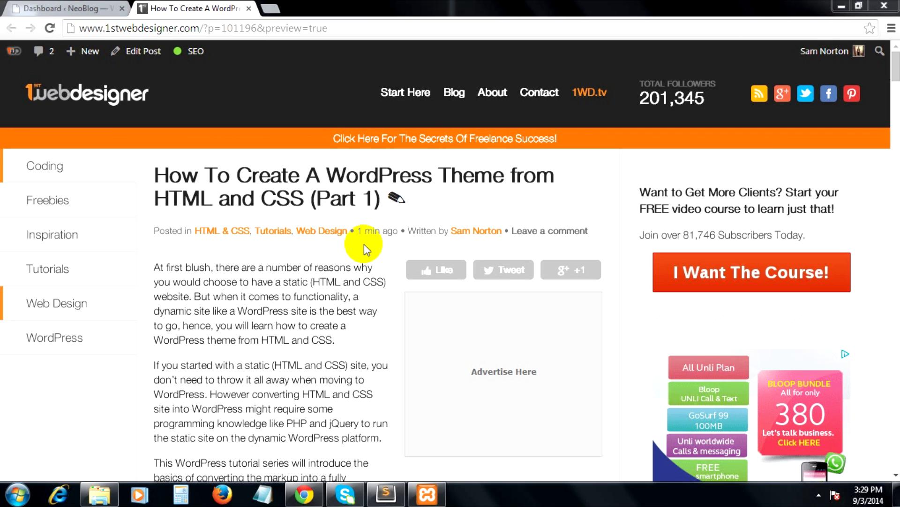
Confirm extraction of the NeoBlog archive to the desktop folder and close the extracted folder window
scroll("down", 3)
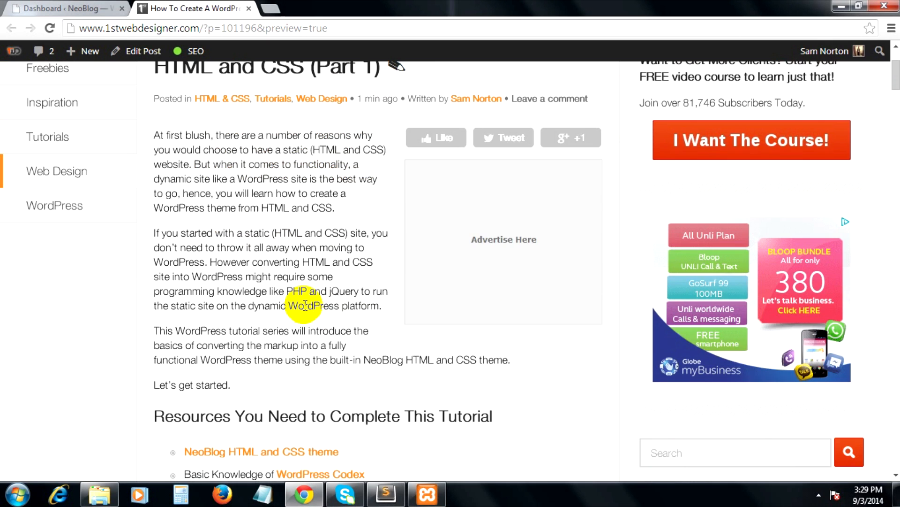
scroll("down", 3)
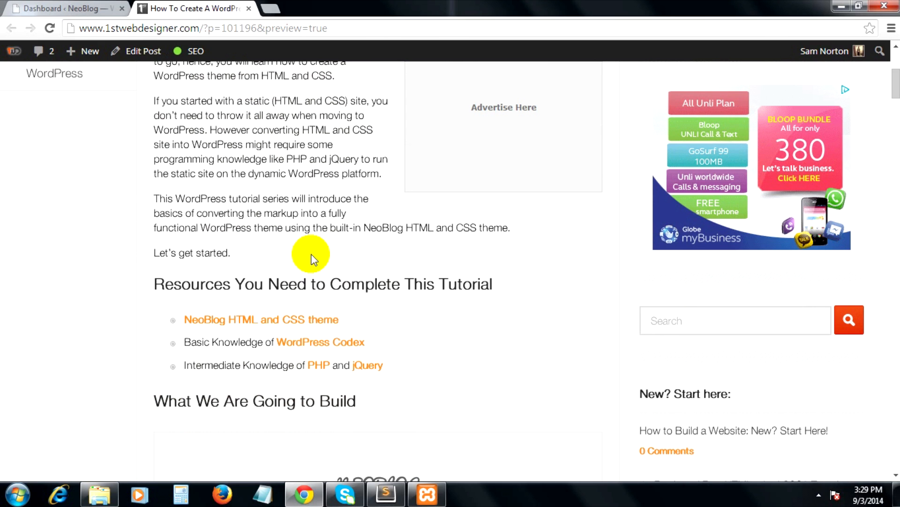
mouse_move(308, 324)
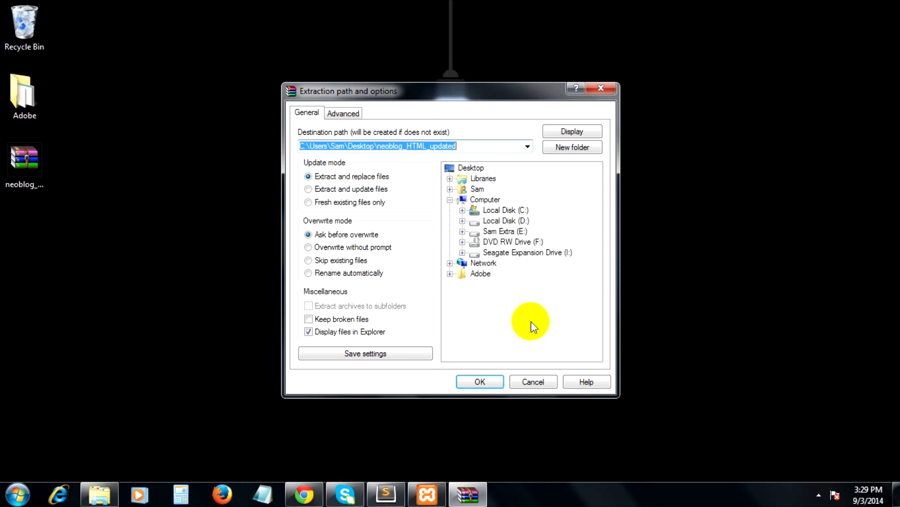
left_click(479, 382)
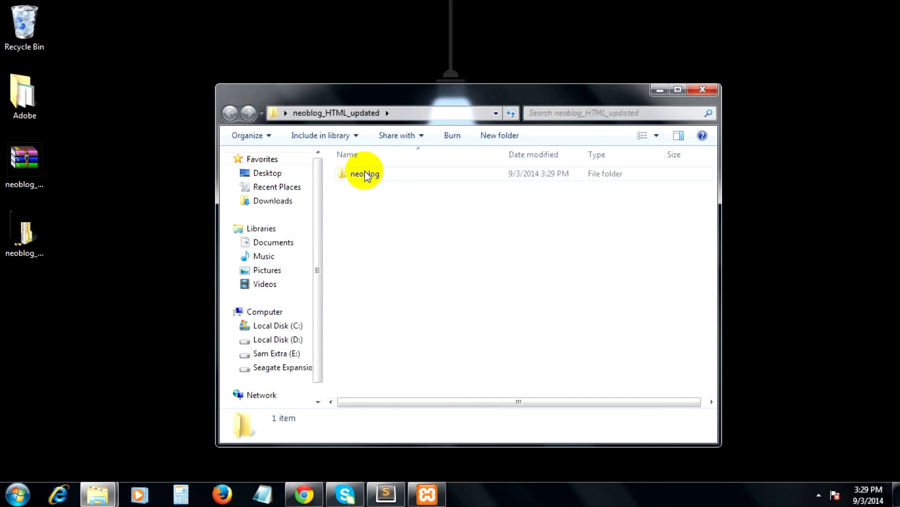
left_click(365, 174)
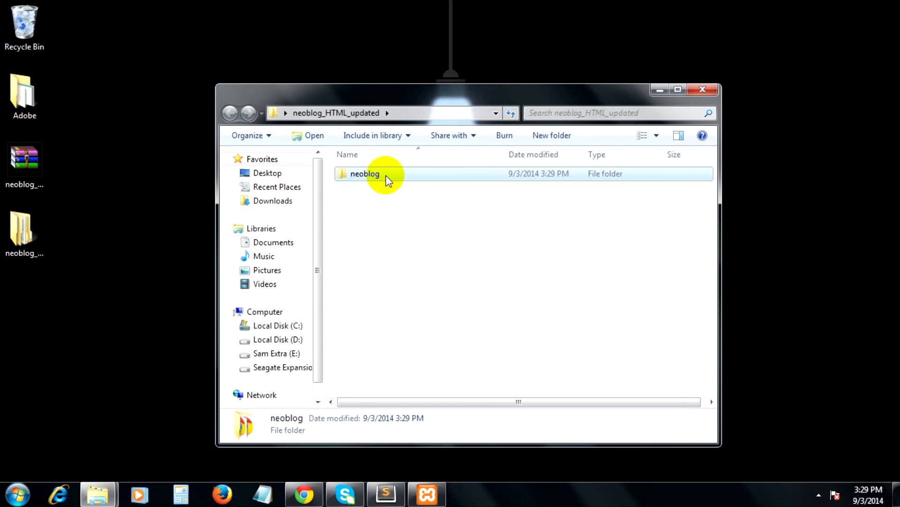
left_click(703, 89)
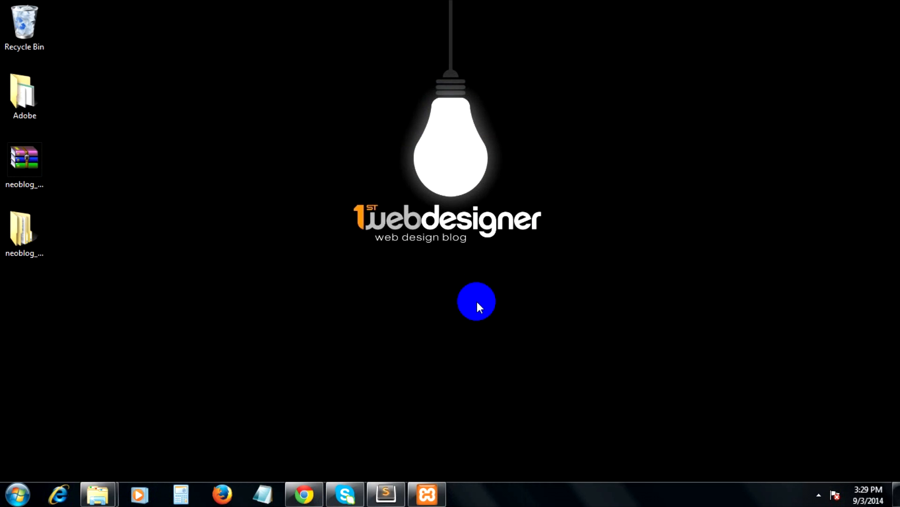
Check Apache and MySQL are running in XAMPP and minimize the control panel
left_click(427, 494)
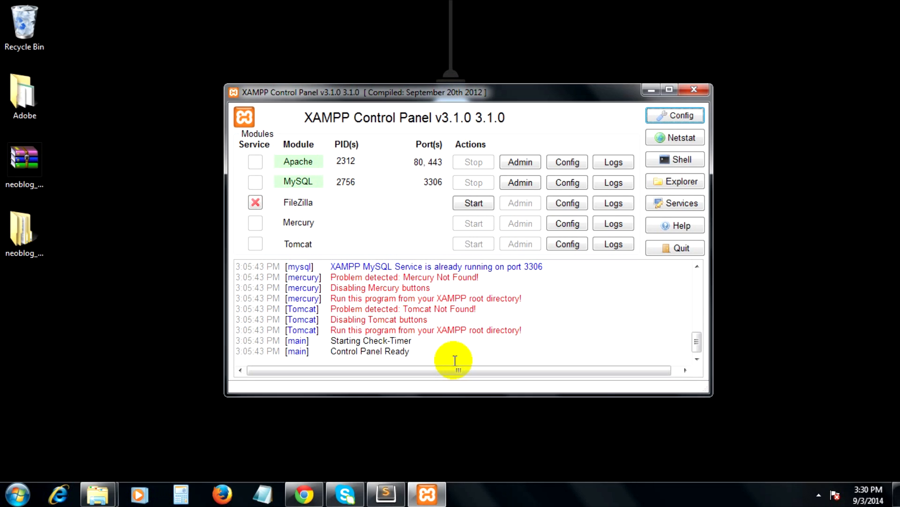
mouse_move(651, 92)
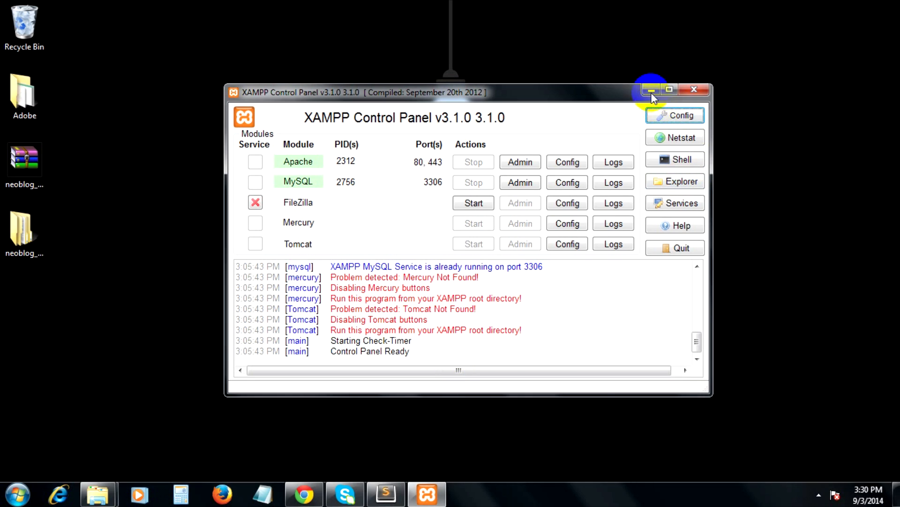
left_click(651, 91)
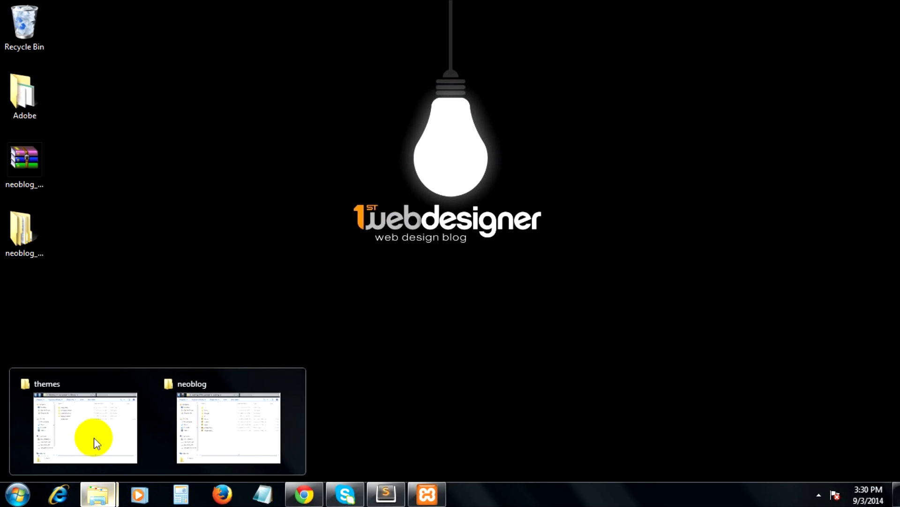
Create a new folder named NeoBlog inside the wp-content themes folder
left_click(85, 427)
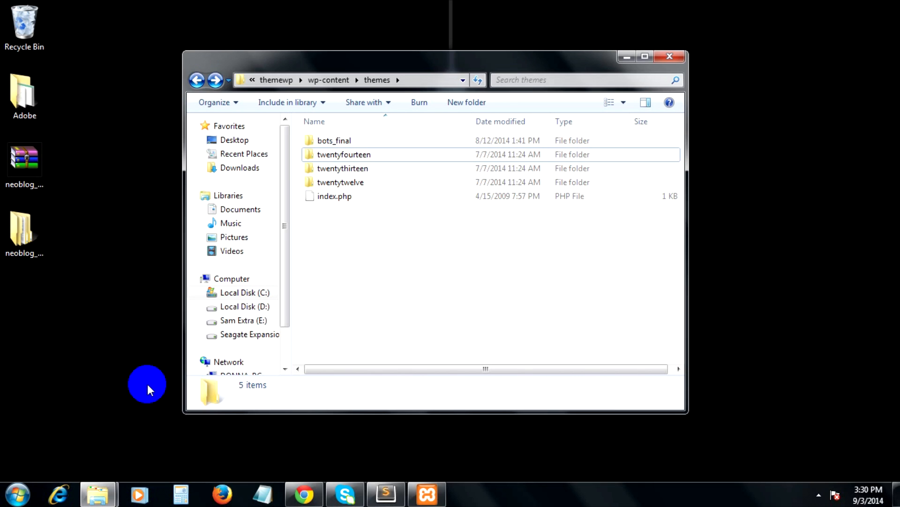
mouse_move(362, 271)
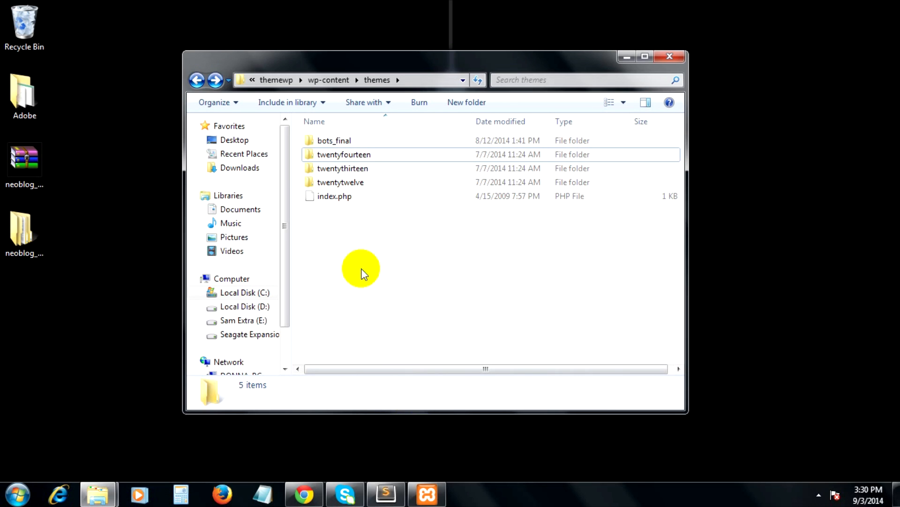
right_click(361, 269)
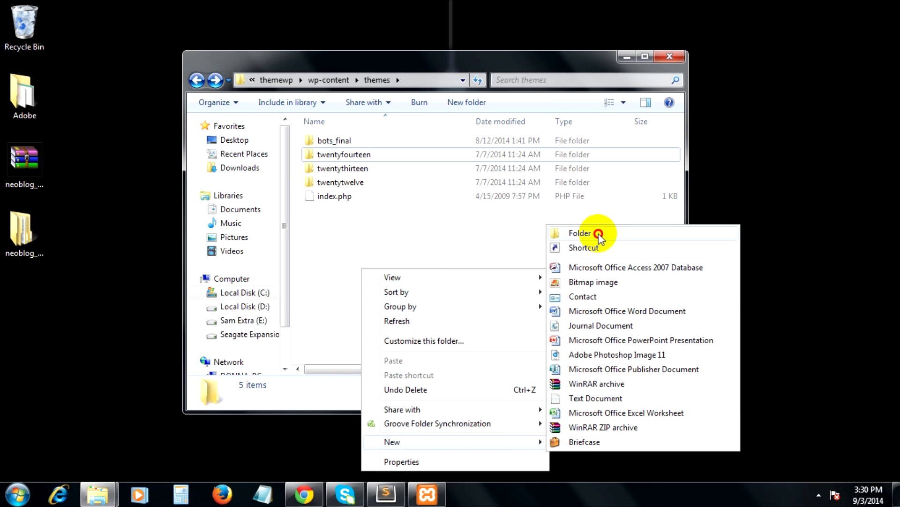
left_click(579, 232)
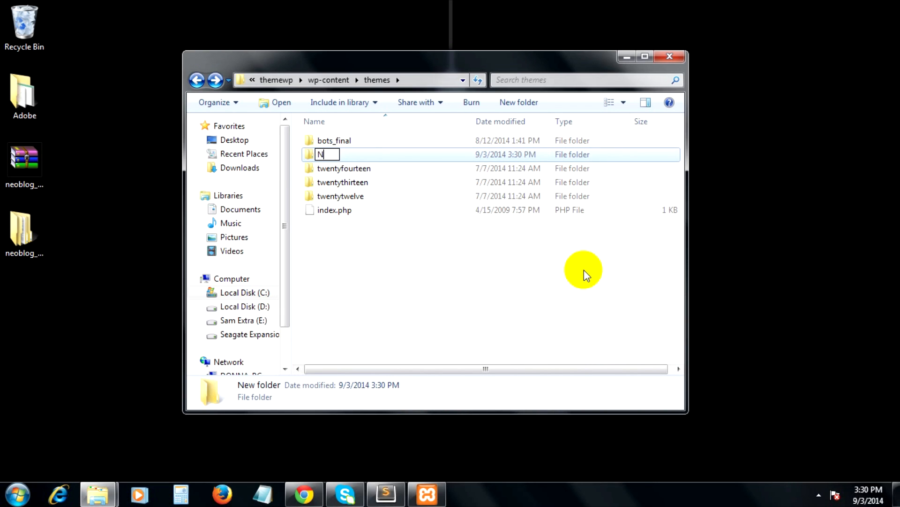
type("eoBlog")
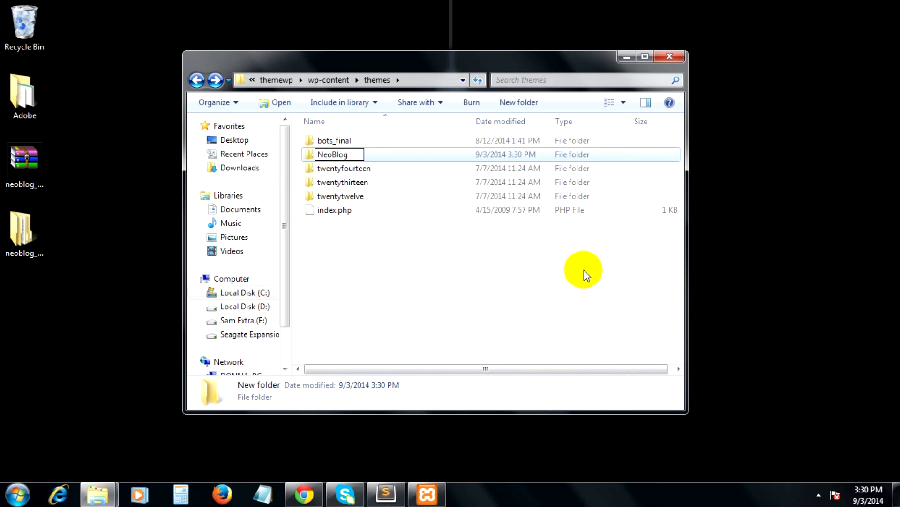
key("Return")
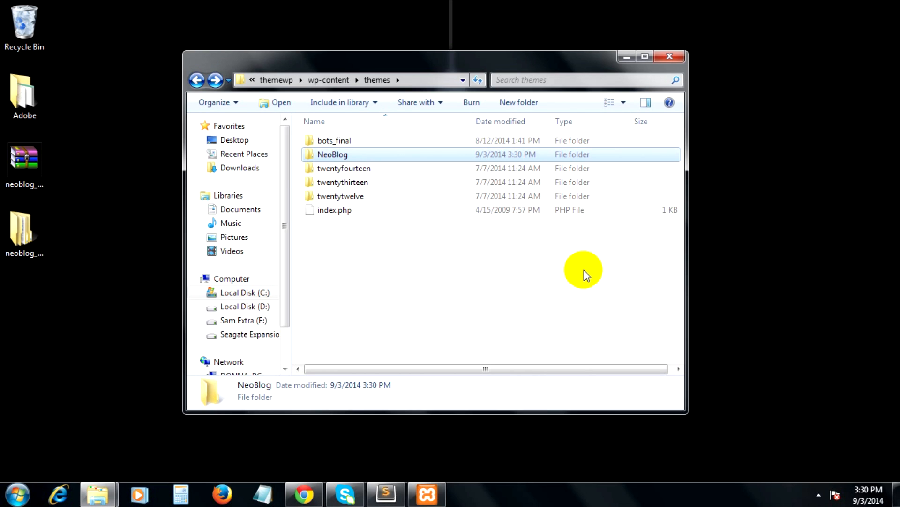
Browse the extracted neoblog folder's css, fonts and images folders for copying into NeoBlog
double_click(332, 154)
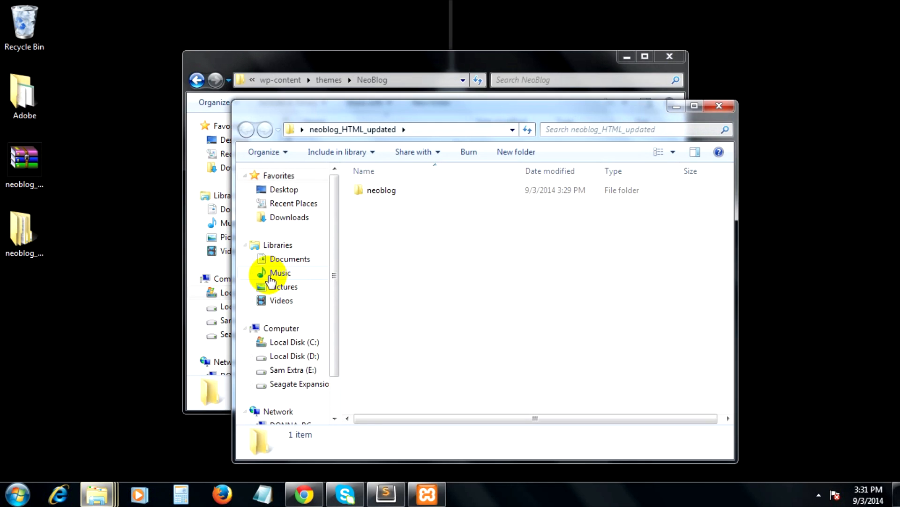
mouse_move(374, 206)
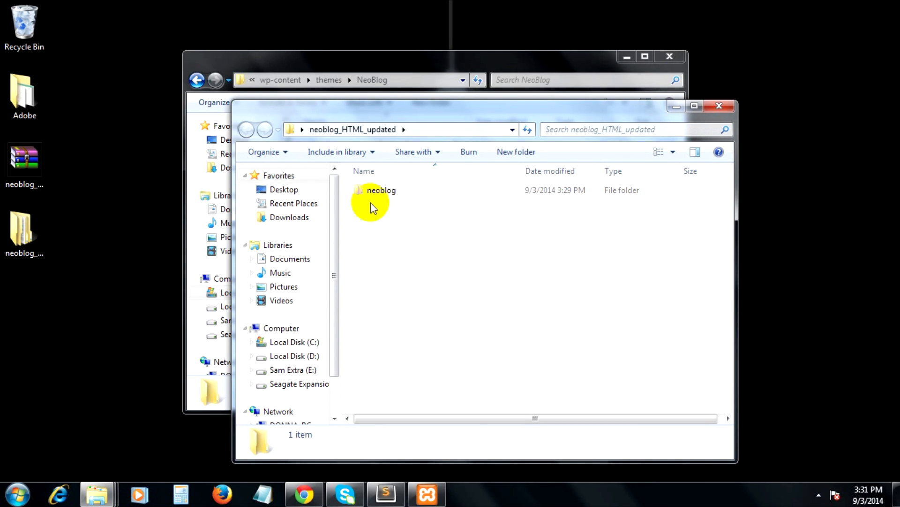
double_click(381, 190)
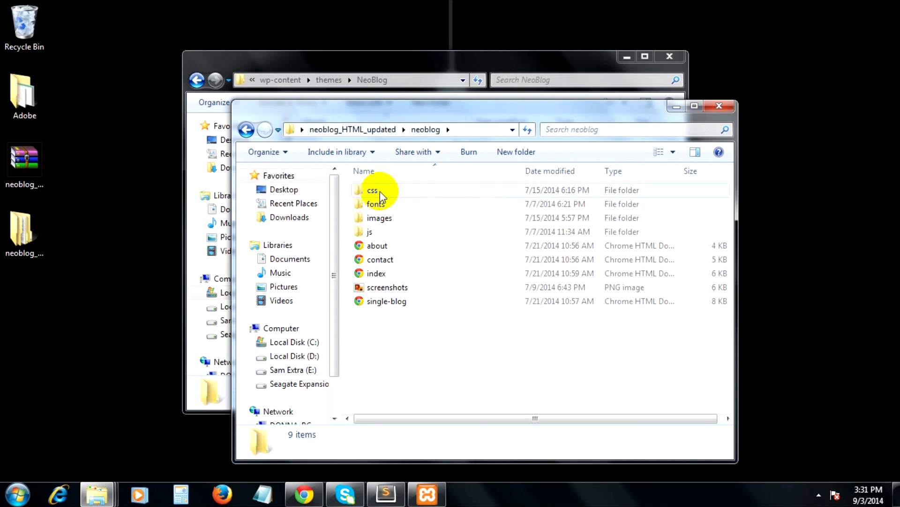
double_click(372, 191)
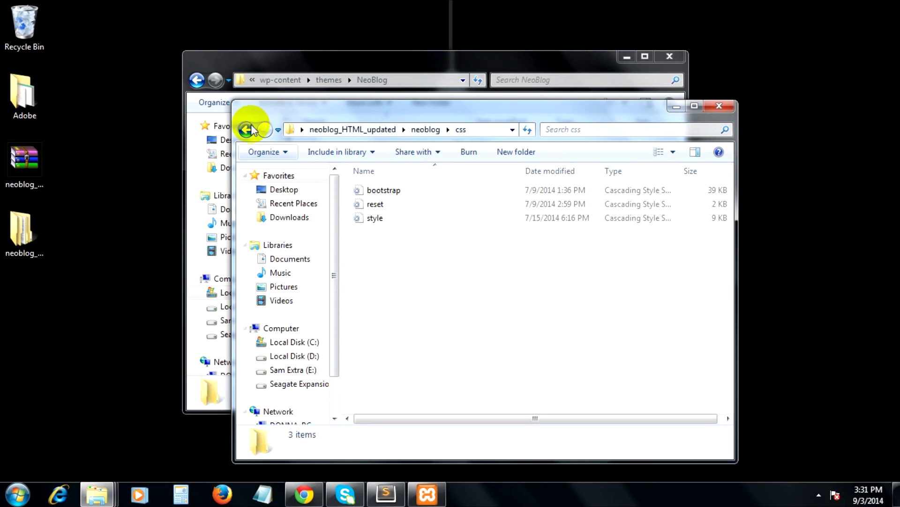
left_click(247, 129)
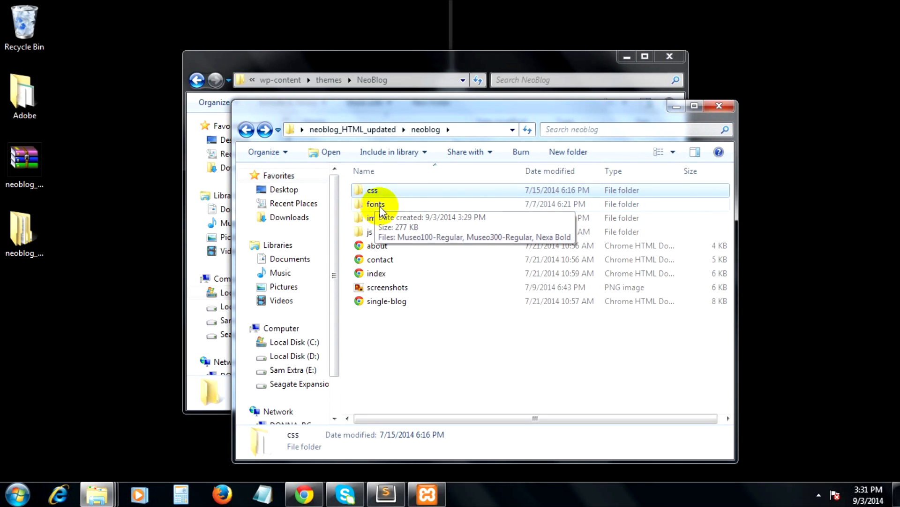
double_click(375, 204)
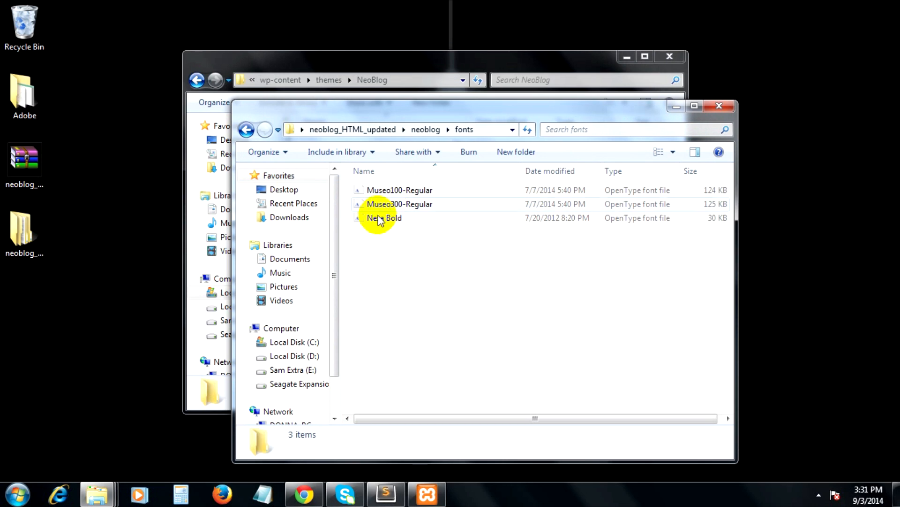
left_click(247, 130)
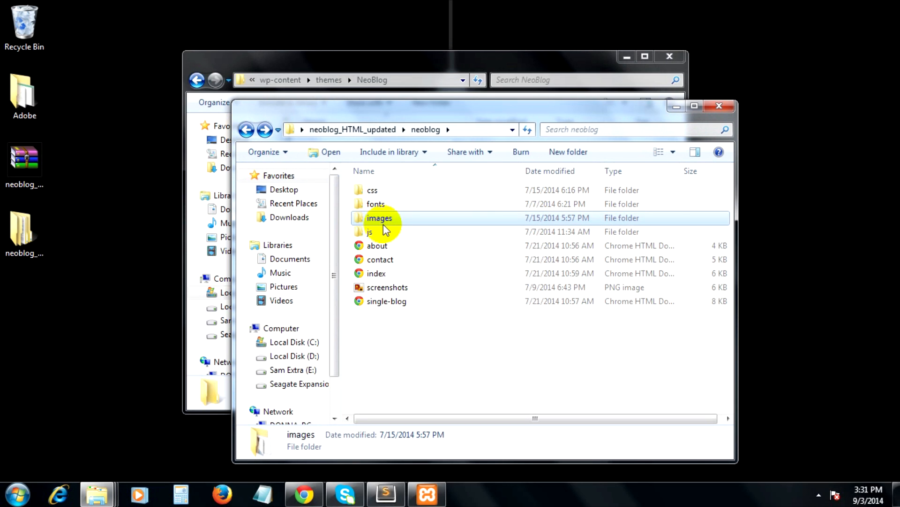
double_click(379, 218)
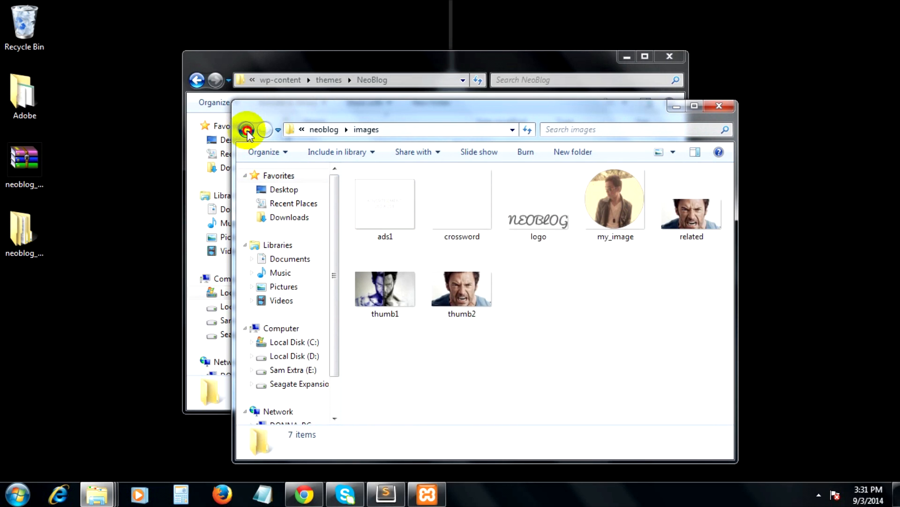
left_click(246, 129)
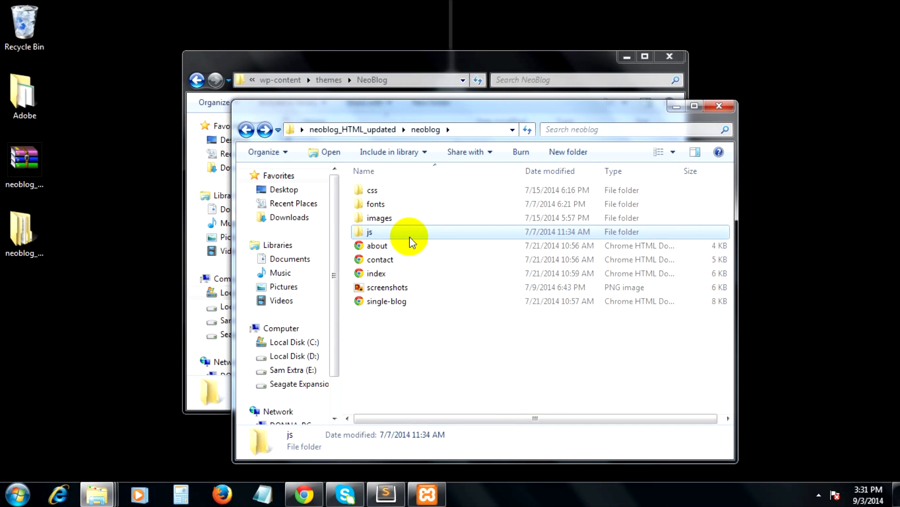
mouse_move(390, 195)
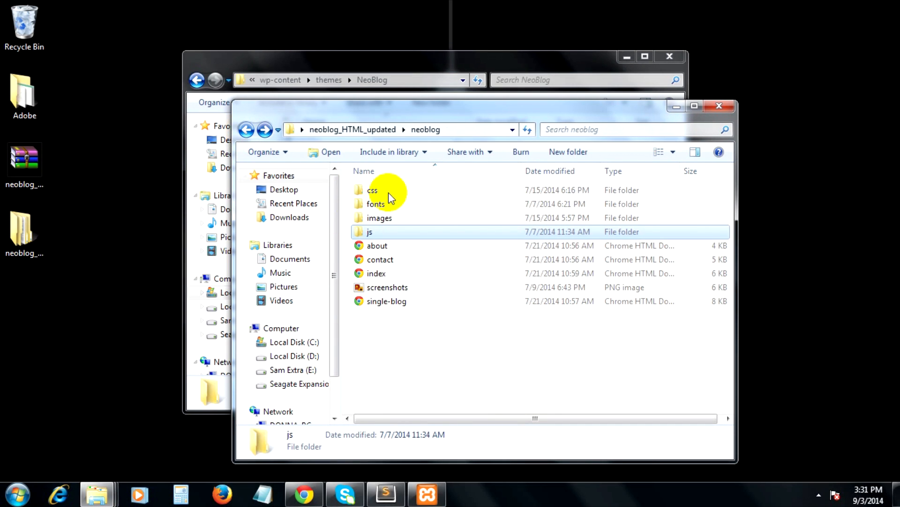
Finish with the remaining theme folders and minimize the Explorer windows to show the desktop
double_click(370, 232)
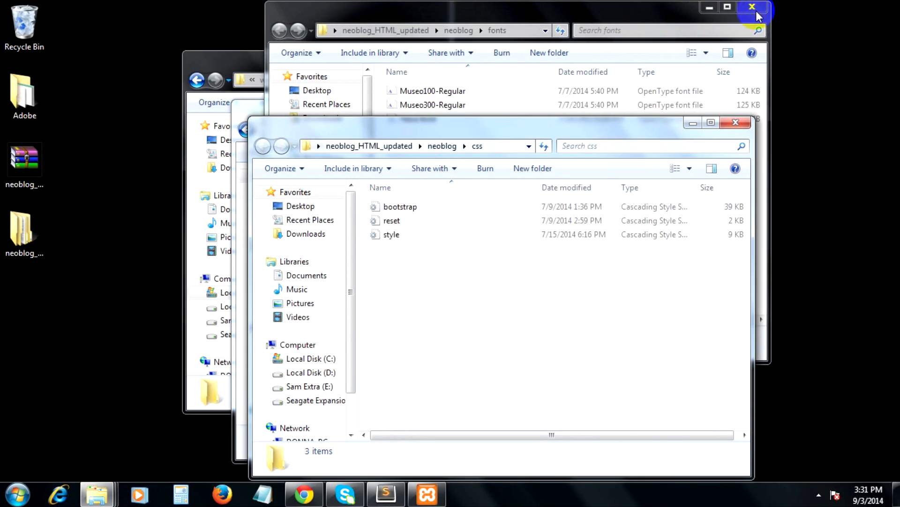
left_click(753, 7)
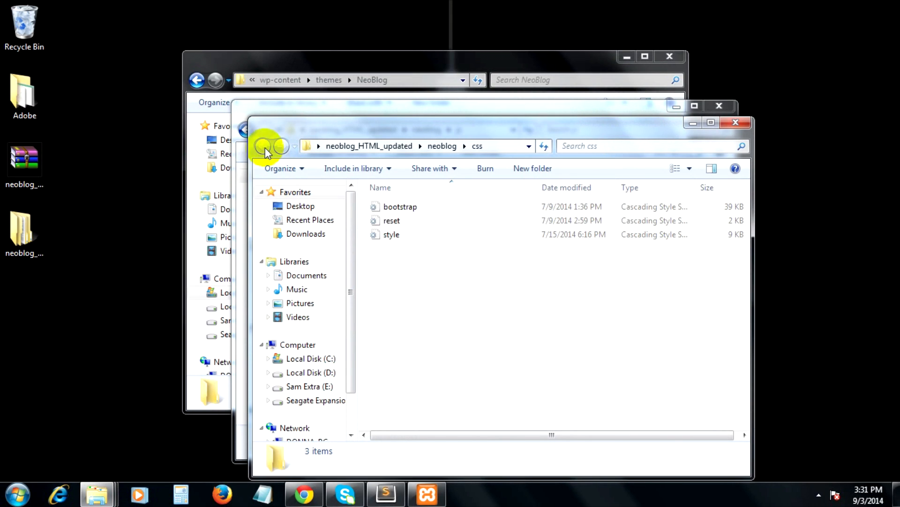
left_click(246, 128)
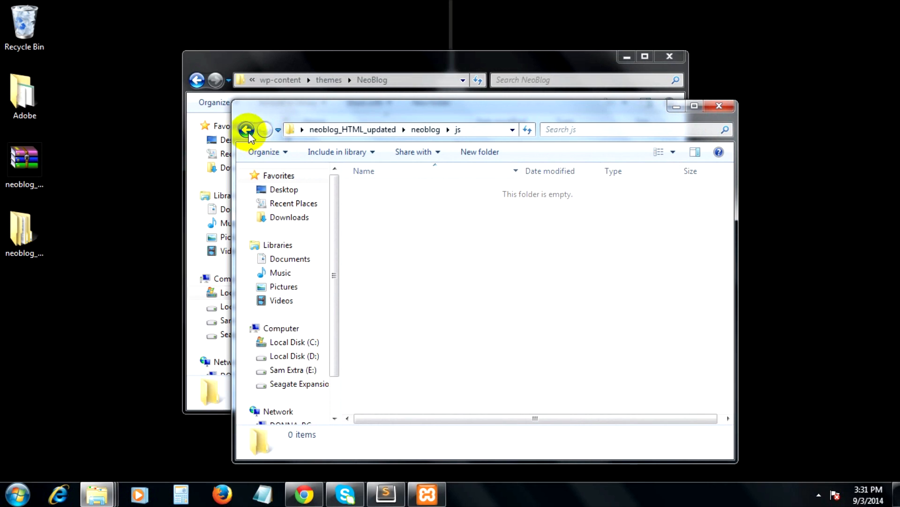
left_click(247, 130)
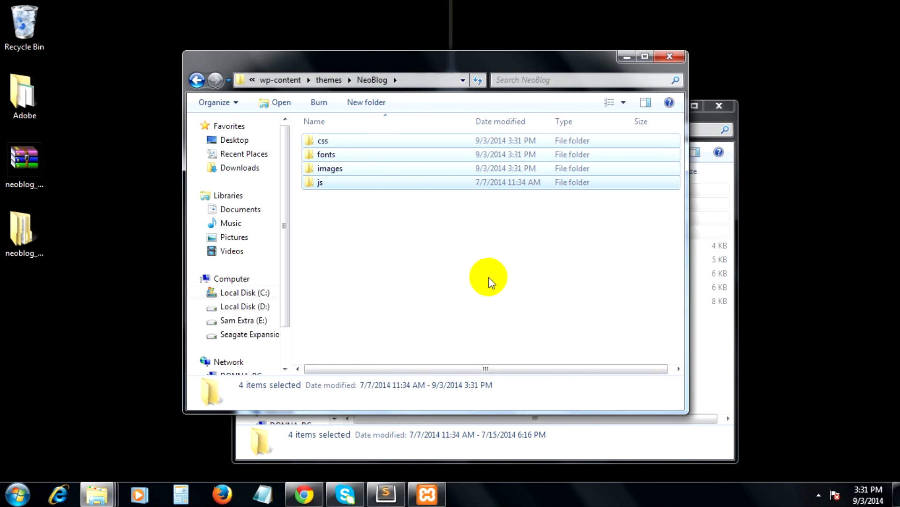
mouse_move(312, 441)
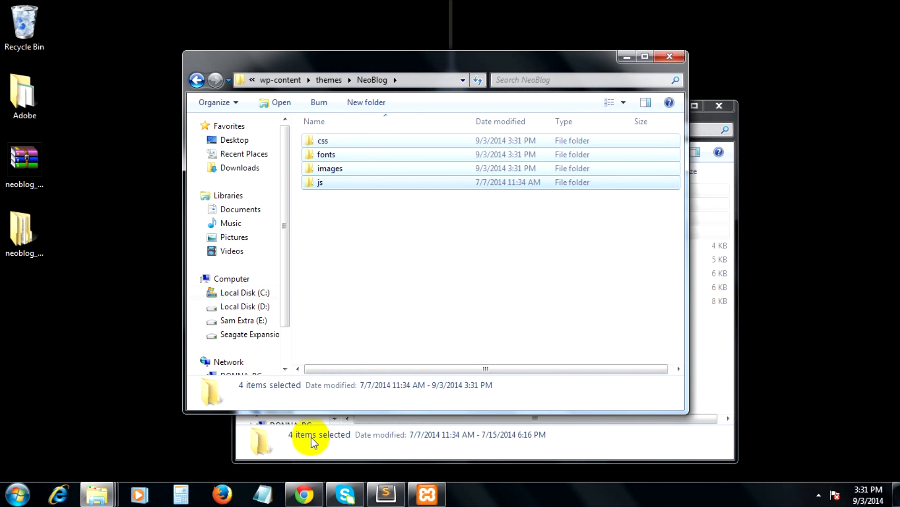
mouse_move(311, 388)
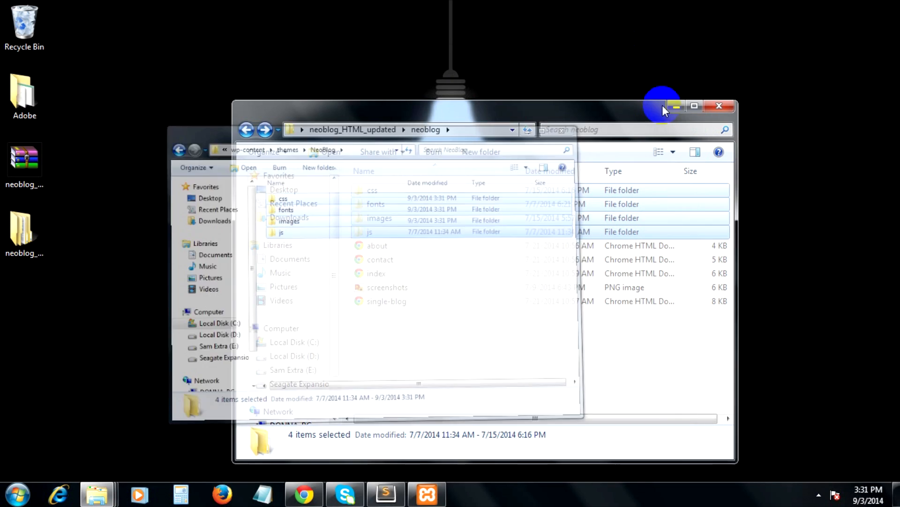
left_click(719, 106)
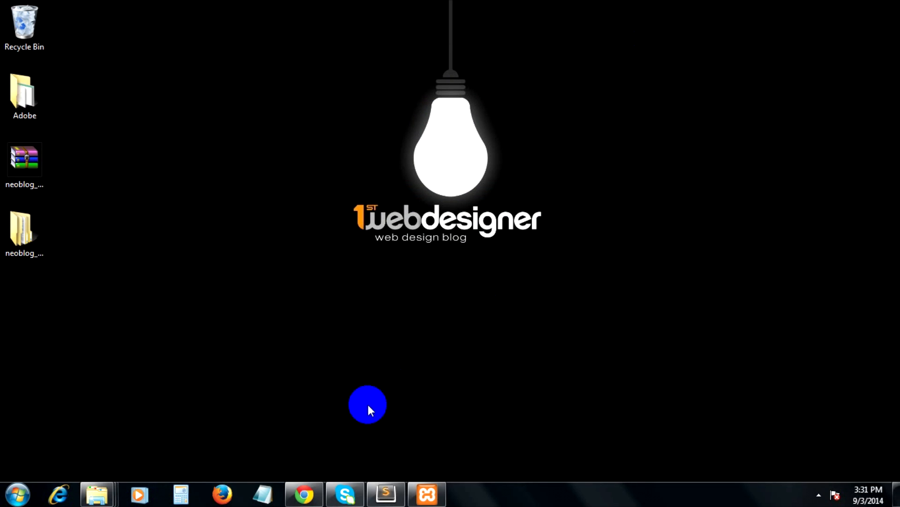
Scroll the tutorial to its Template Files list, then bring up Sublime Text with the neoblog project
left_click(303, 494)
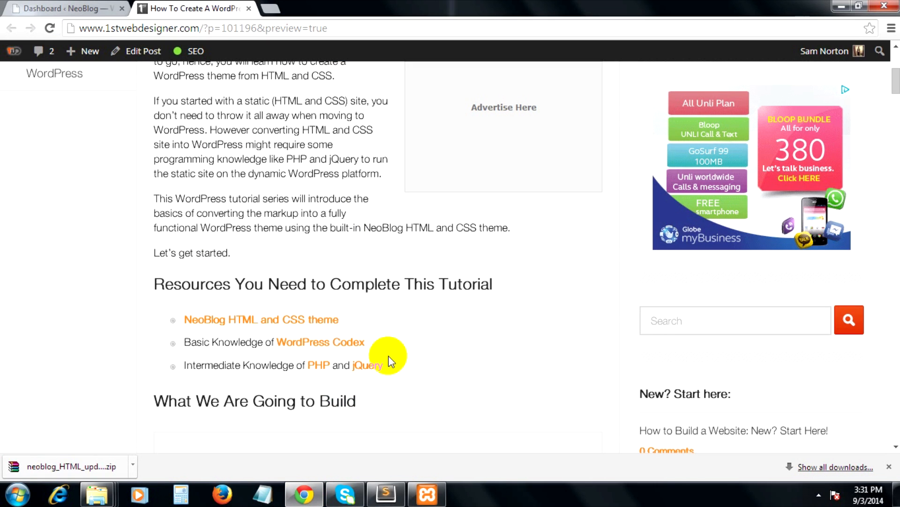
scroll("down", 3)
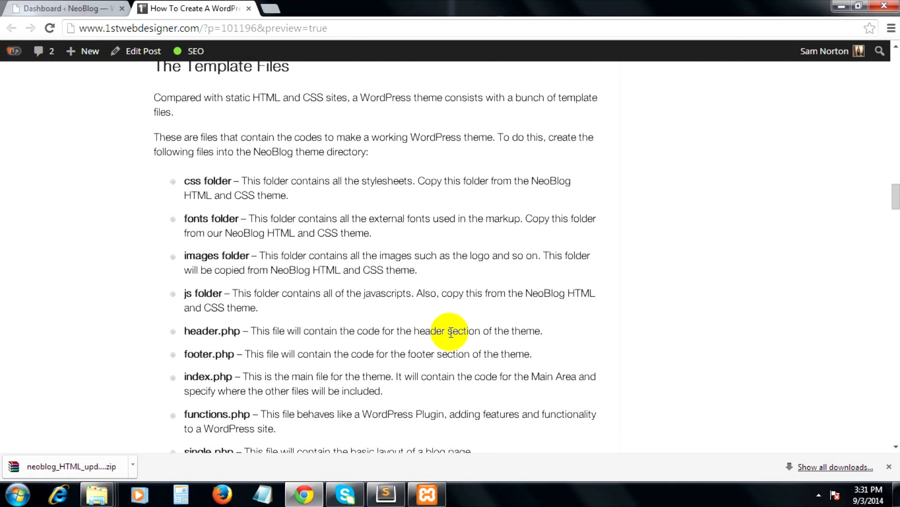
scroll("down", 3)
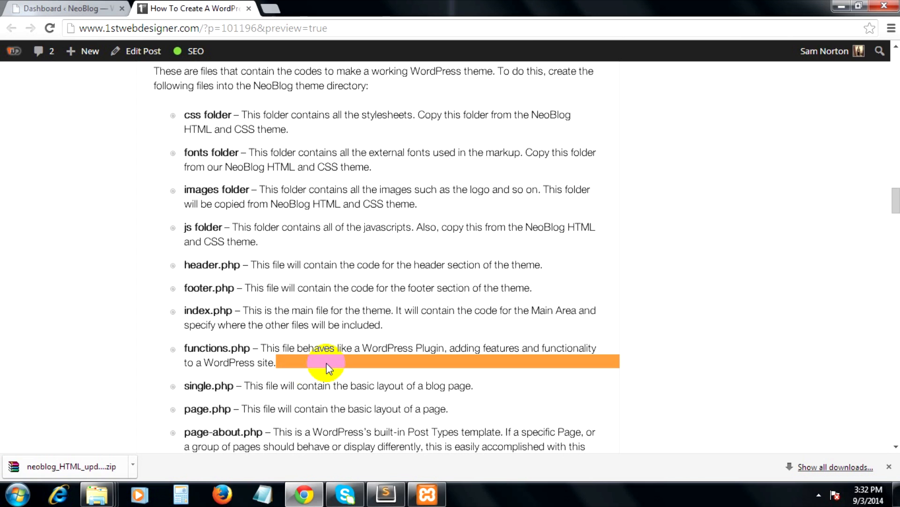
scroll("down", 3)
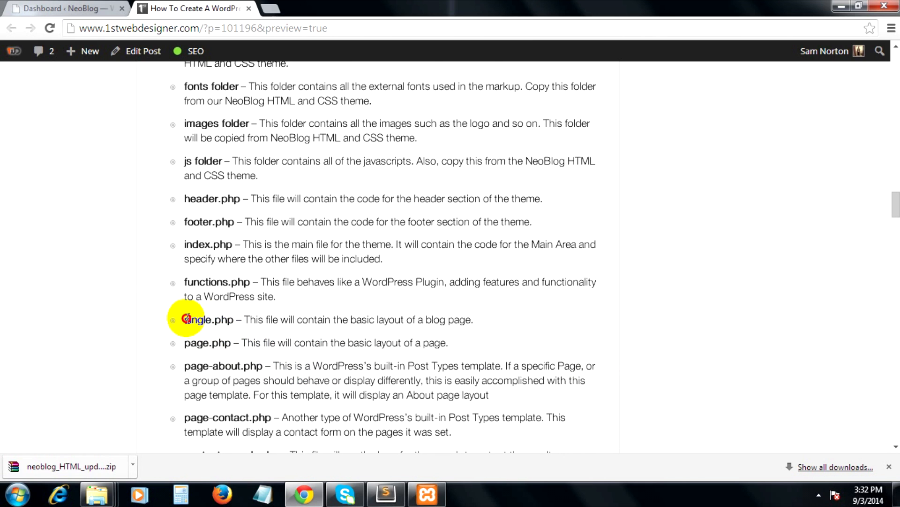
mouse_move(303, 343)
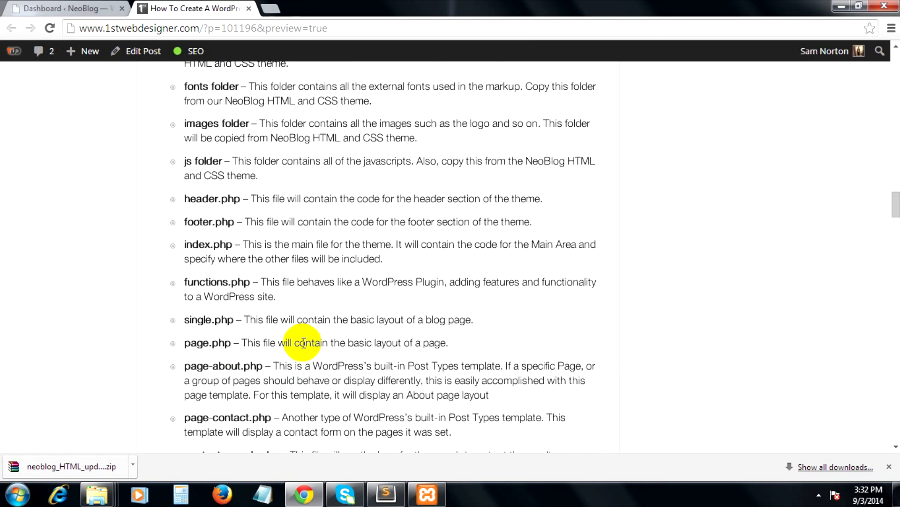
mouse_move(266, 355)
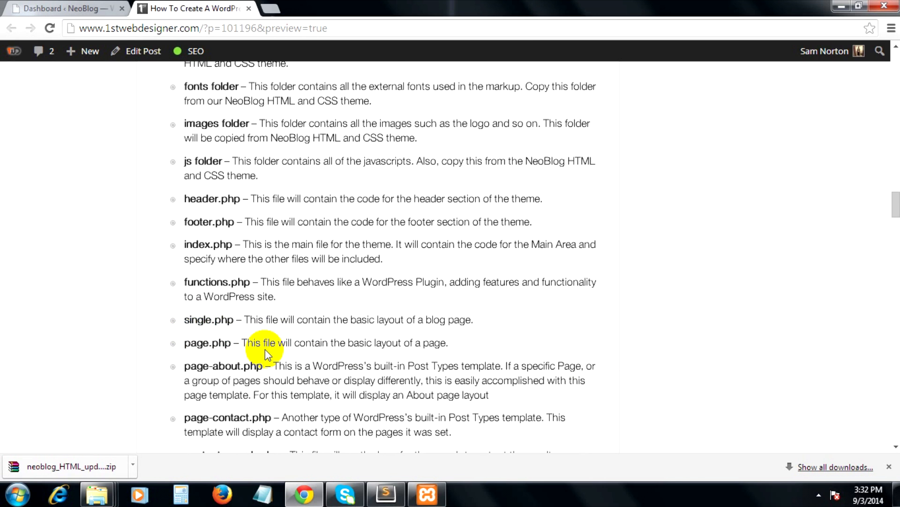
scroll("down", 3)
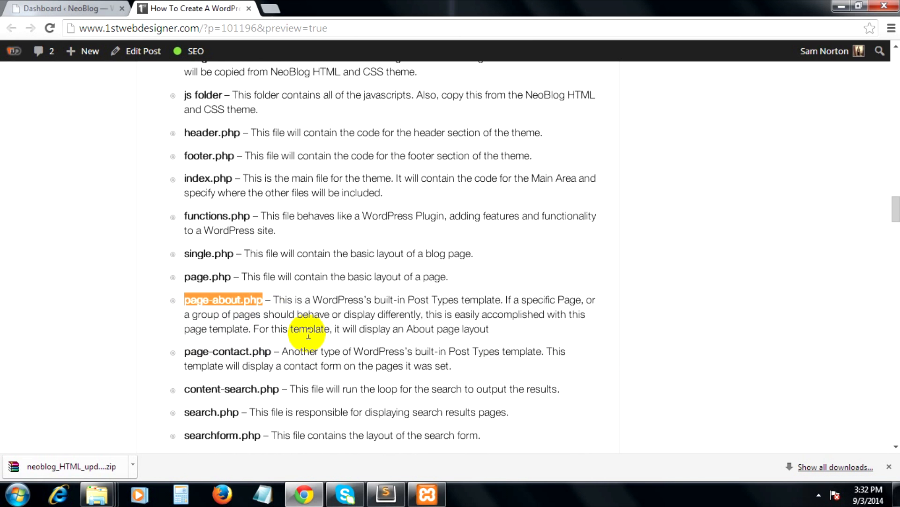
scroll("down", 3)
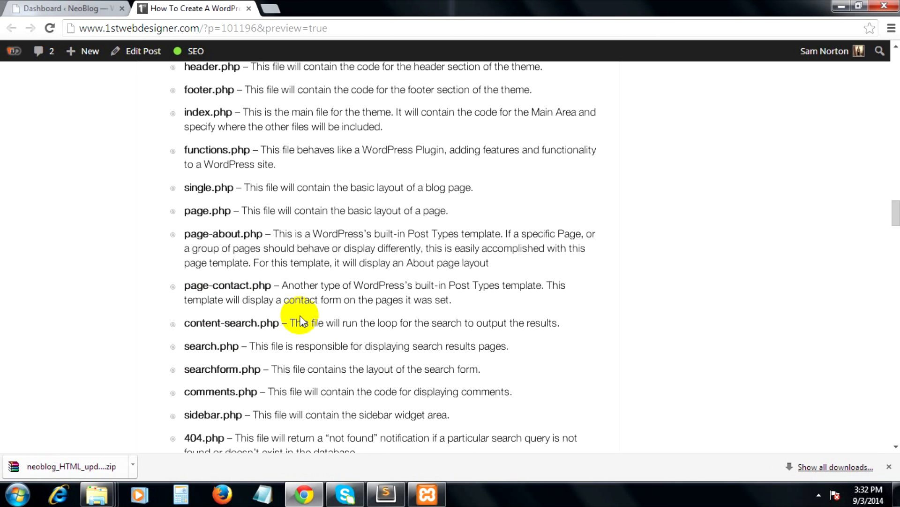
double_click(233, 322)
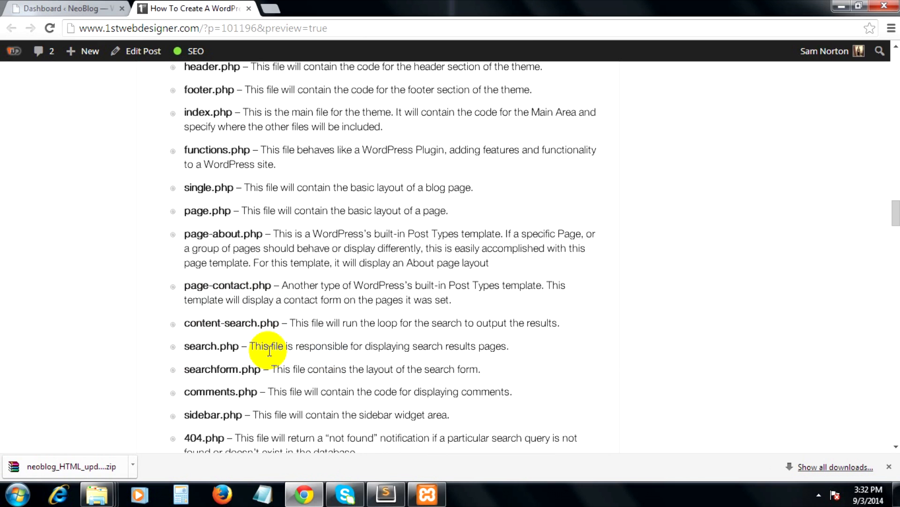
scroll("down", 3)
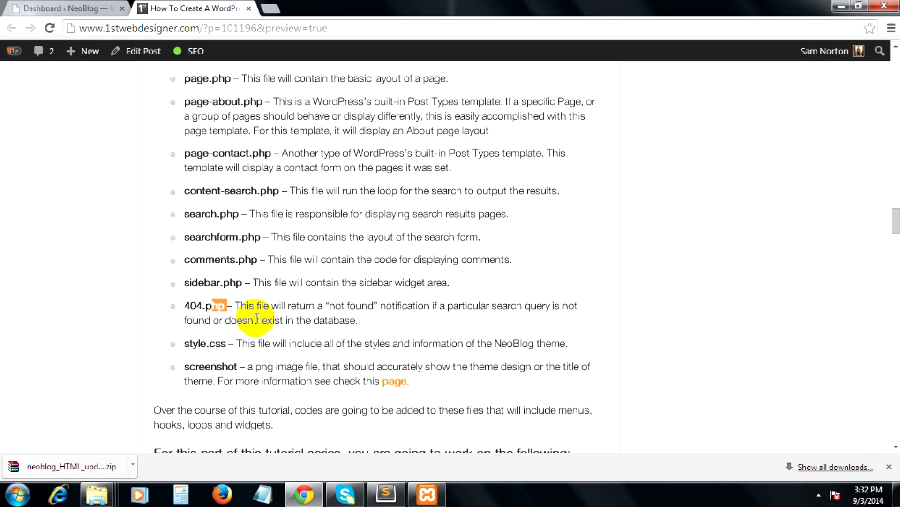
mouse_move(224, 324)
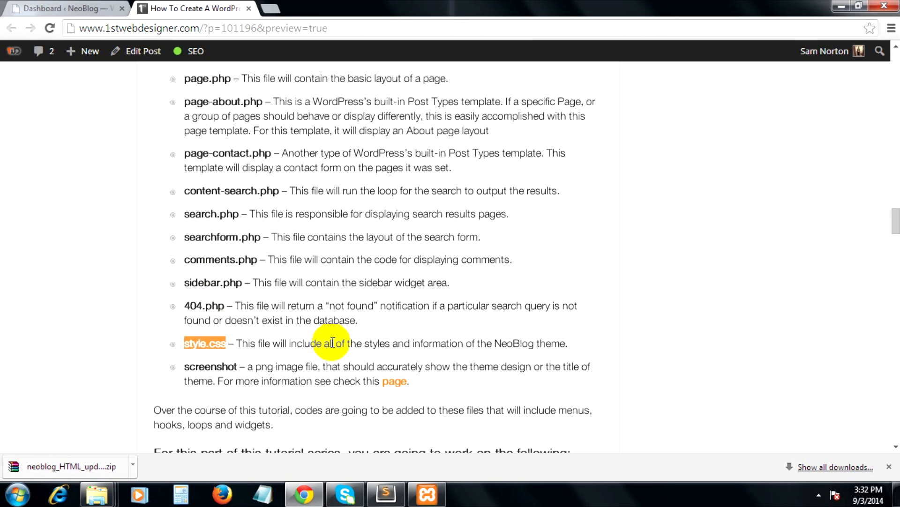
scroll("down", 3)
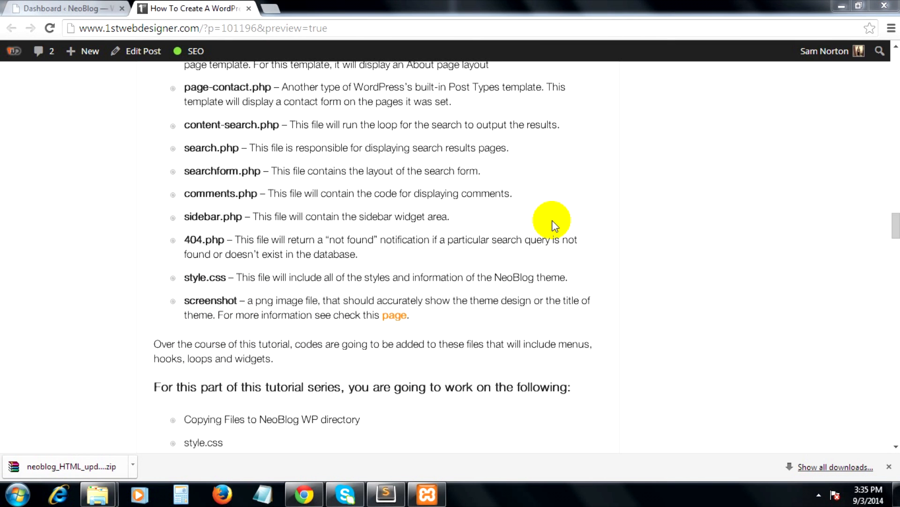
scroll("up", 3)
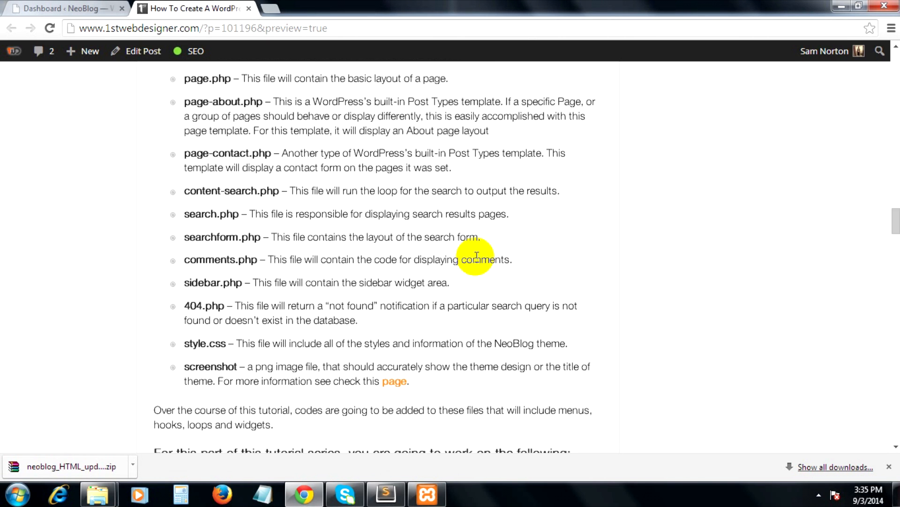
scroll("up", 3)
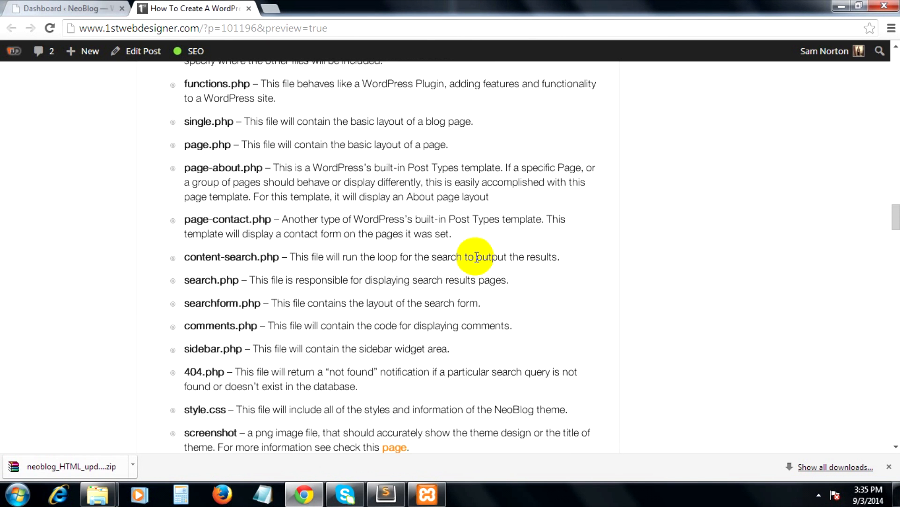
mouse_move(450, 262)
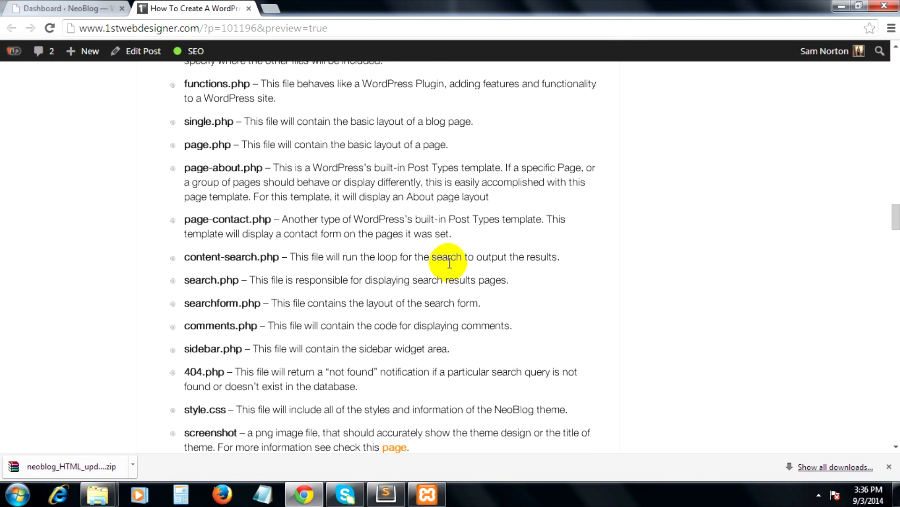
mouse_move(436, 270)
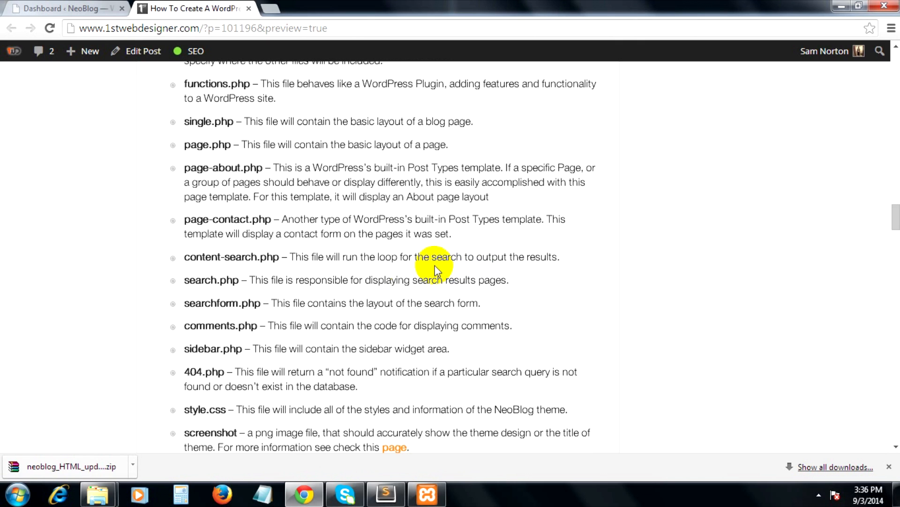
mouse_move(381, 295)
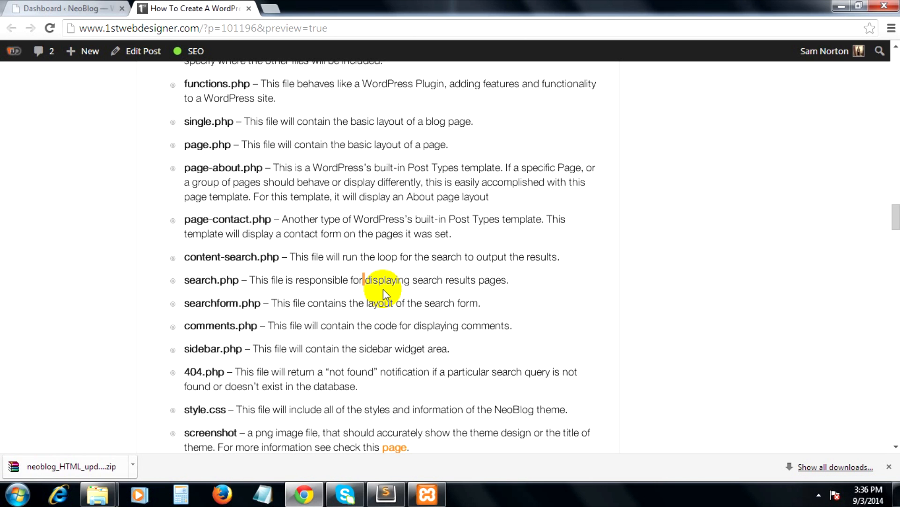
mouse_move(97, 494)
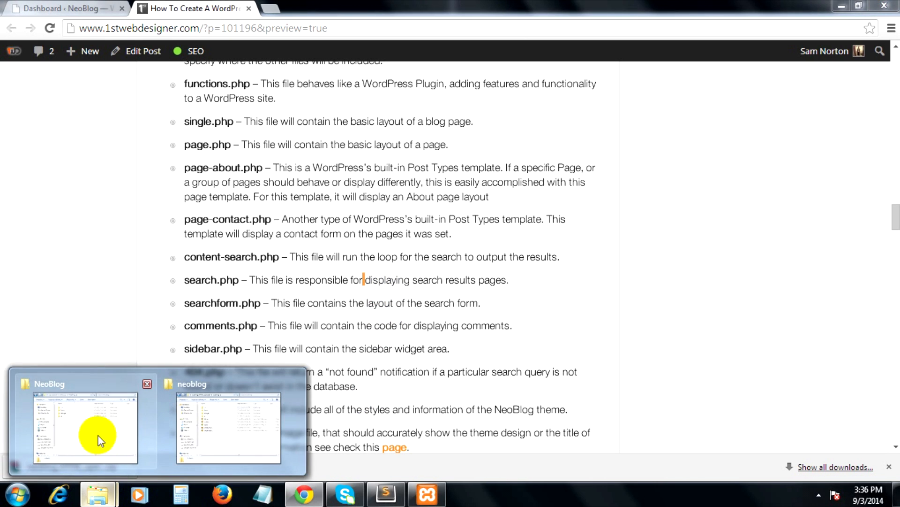
left_click(386, 493)
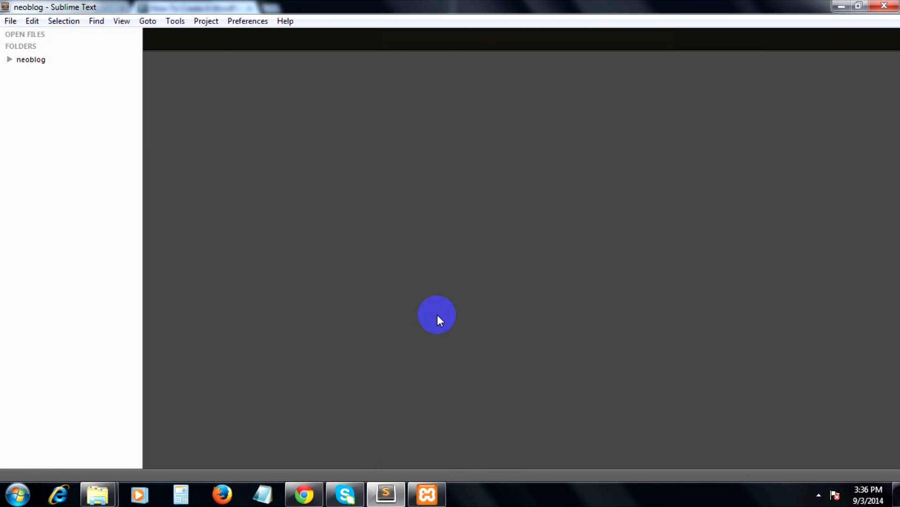
Create a new untitled file in Sublime Text and return to the tutorial's file list
key("ctrl+n")
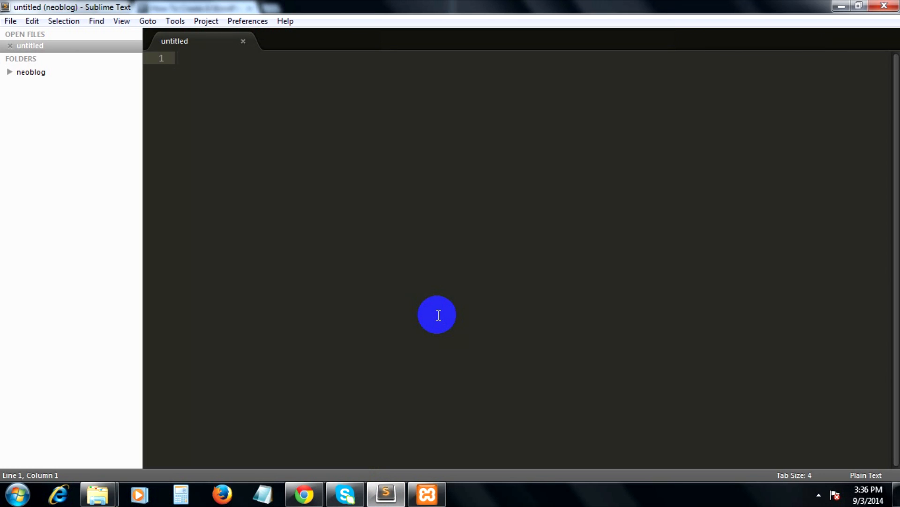
left_click(178, 57)
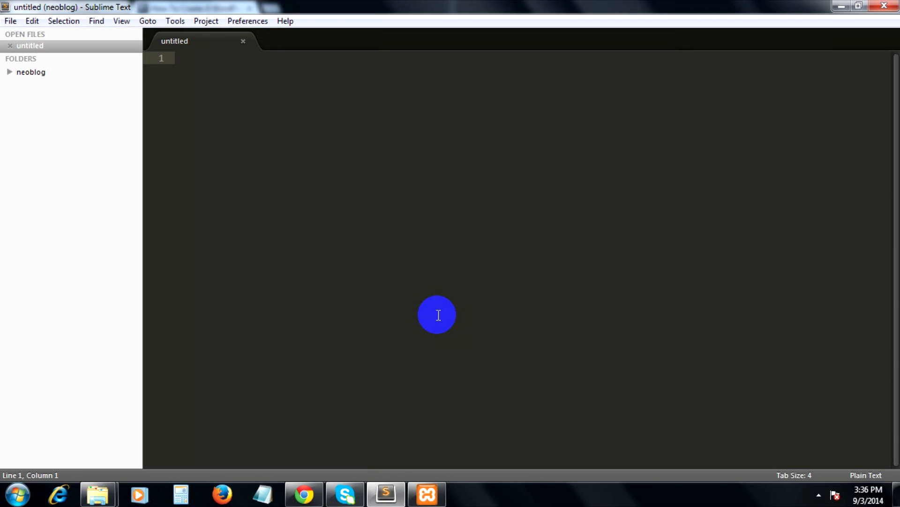
mouse_move(595, 490)
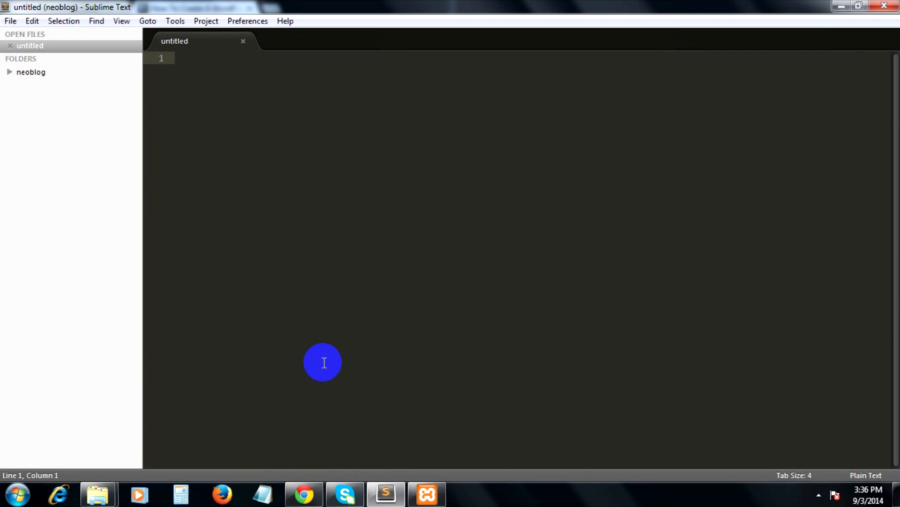
left_click(303, 493)
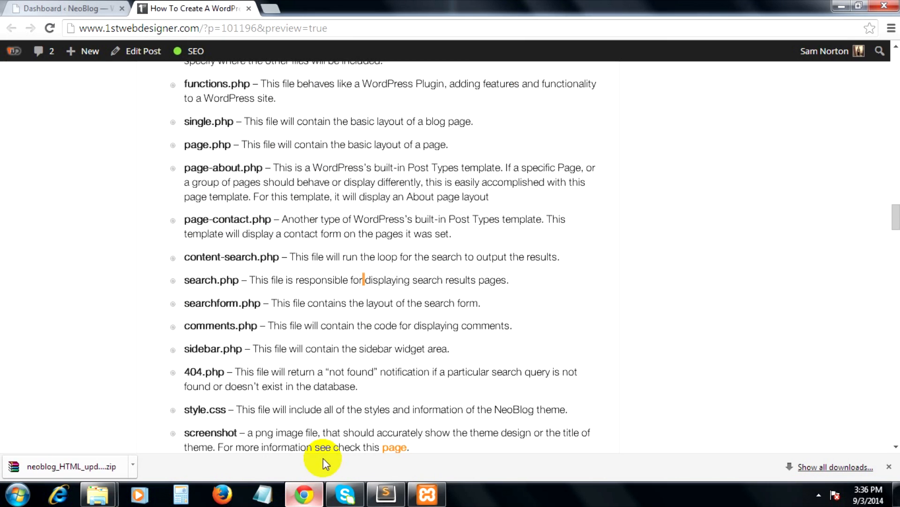
Save empty header.php and footer.php files into the NeoBlog theme folder
left_click(385, 494)
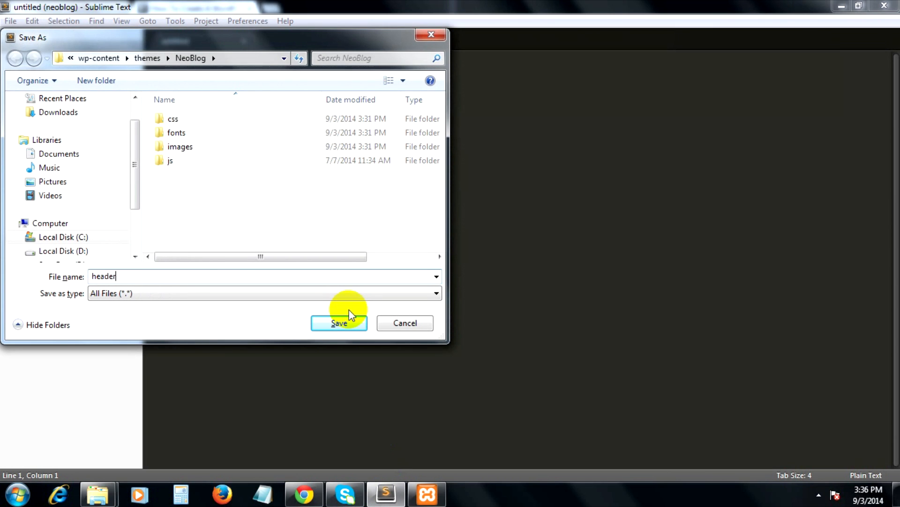
left_click(339, 323)
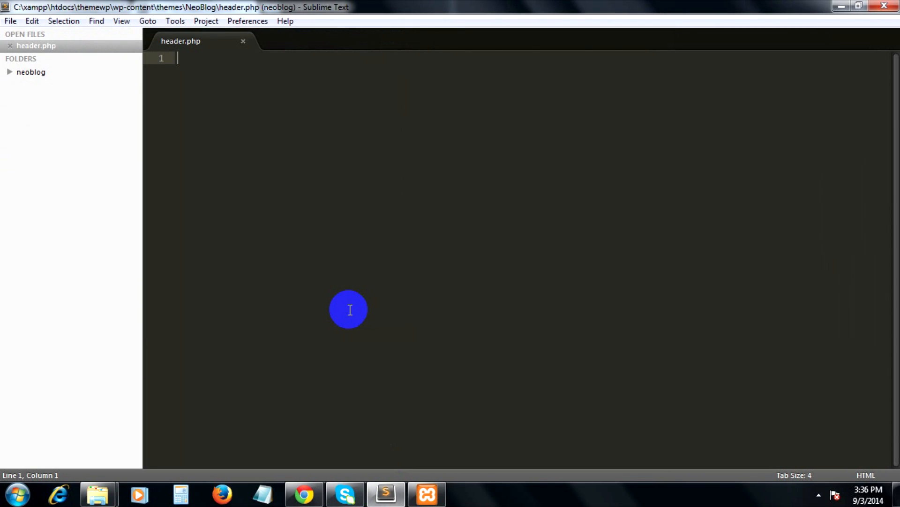
left_click(303, 494)
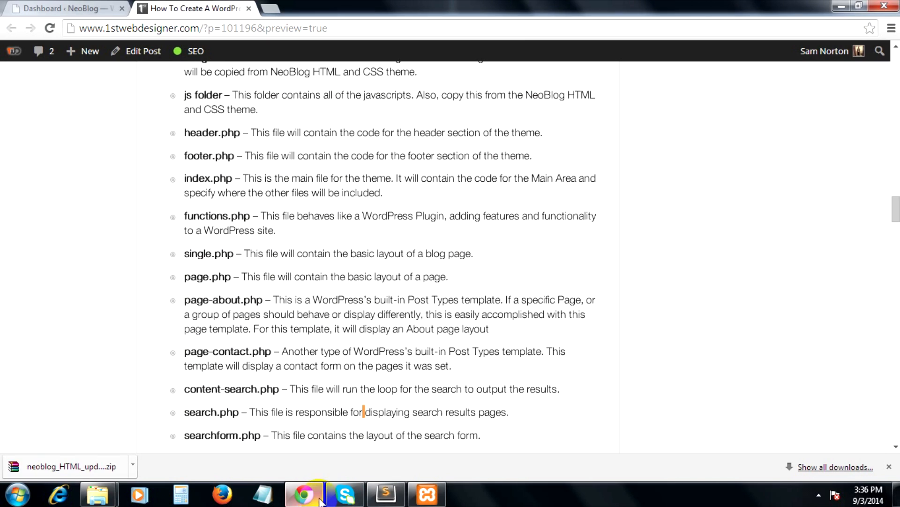
left_click(385, 492)
type("foote")
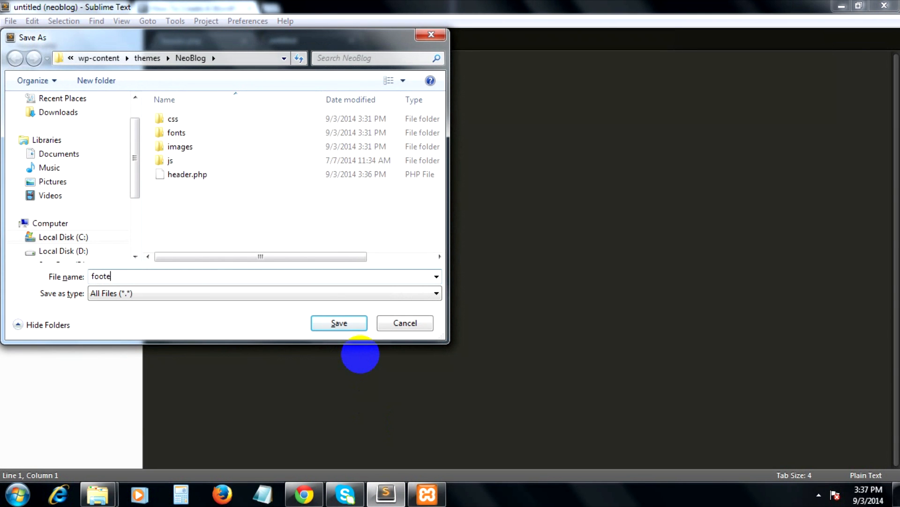
left_click(339, 323)
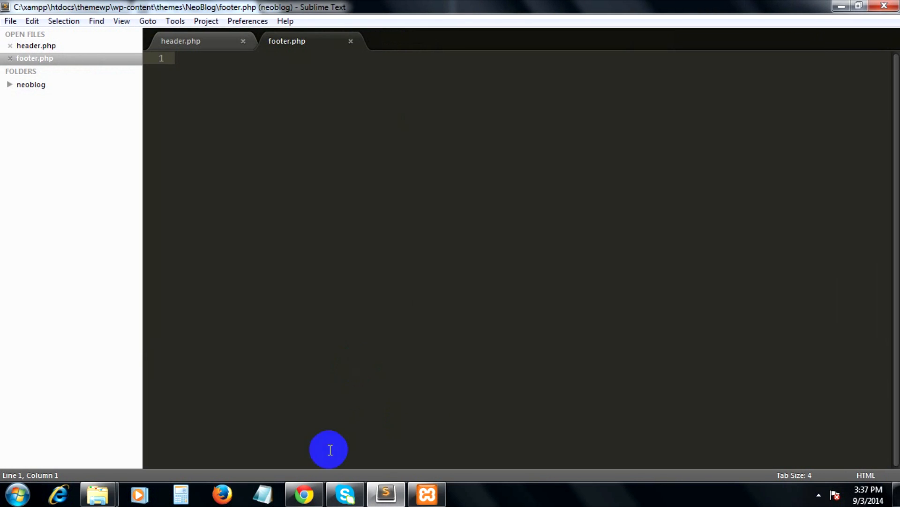
Save an empty index.php into the NeoBlog theme folder after checking the tutorial list
left_click(303, 493)
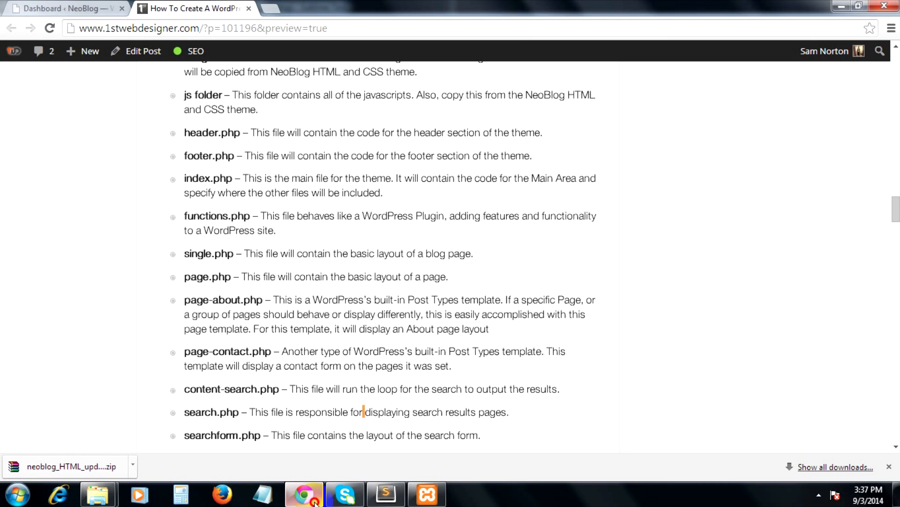
left_click(385, 494)
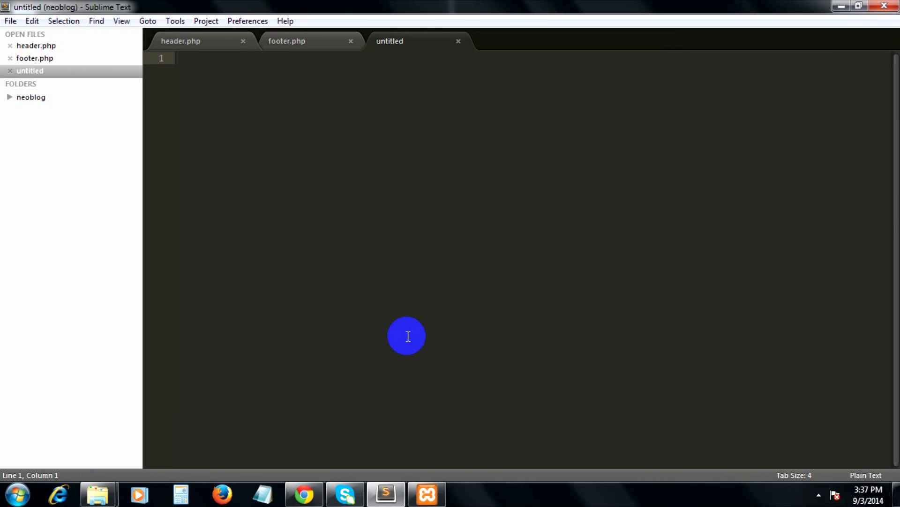
type("inde")
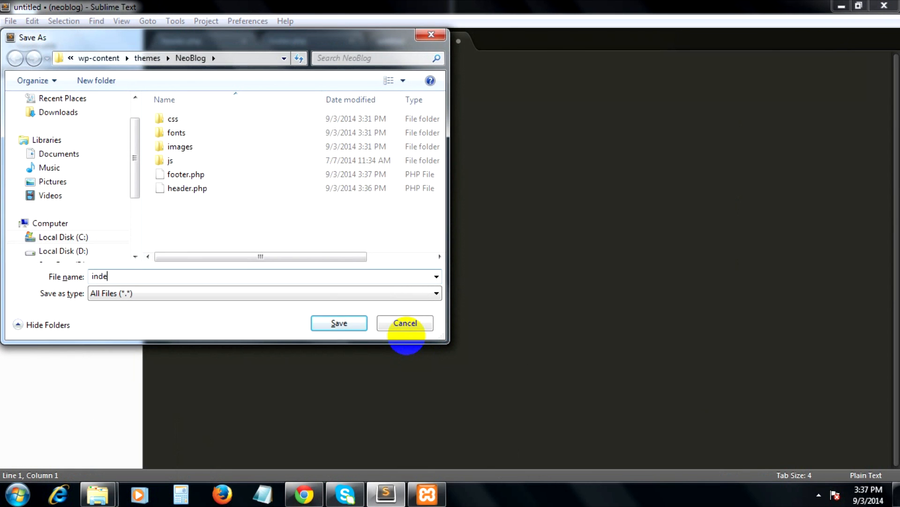
left_click(339, 321)
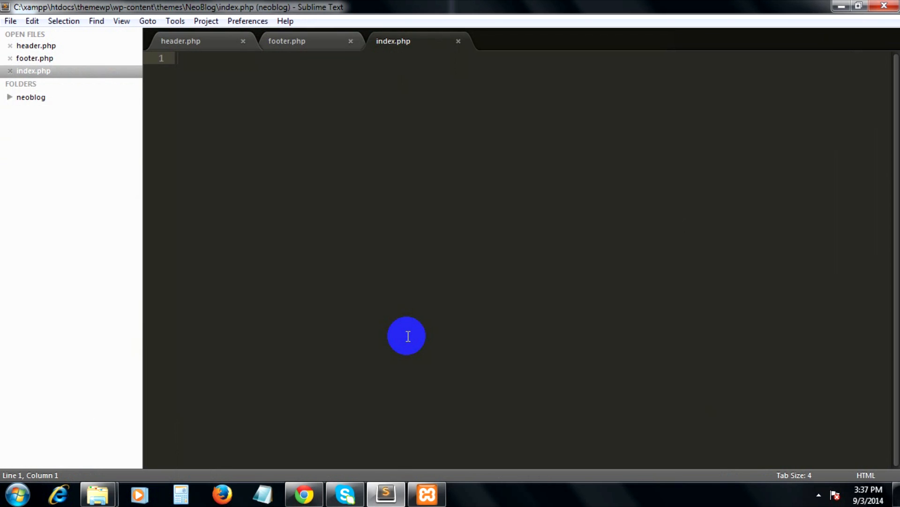
Save empty functions.php and single.php files into the NeoBlog theme folder
left_click(303, 494)
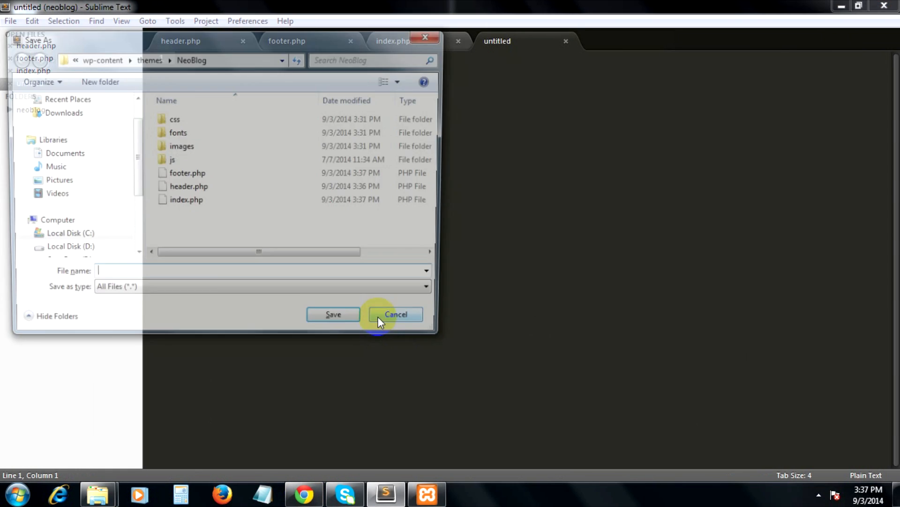
type("function")
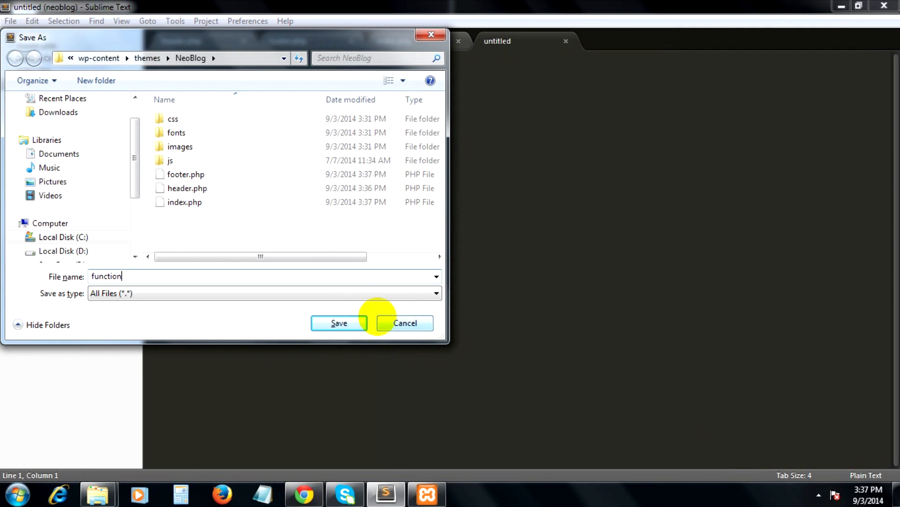
left_click(339, 321)
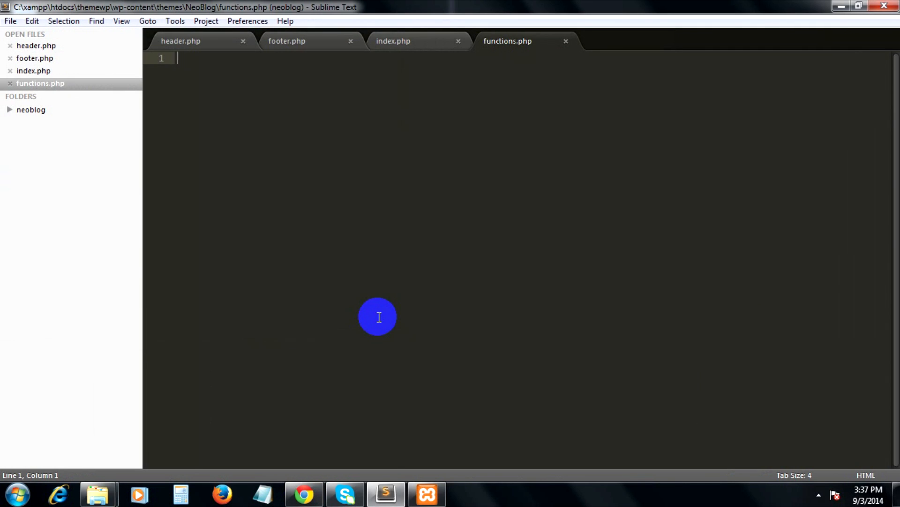
left_click(303, 493)
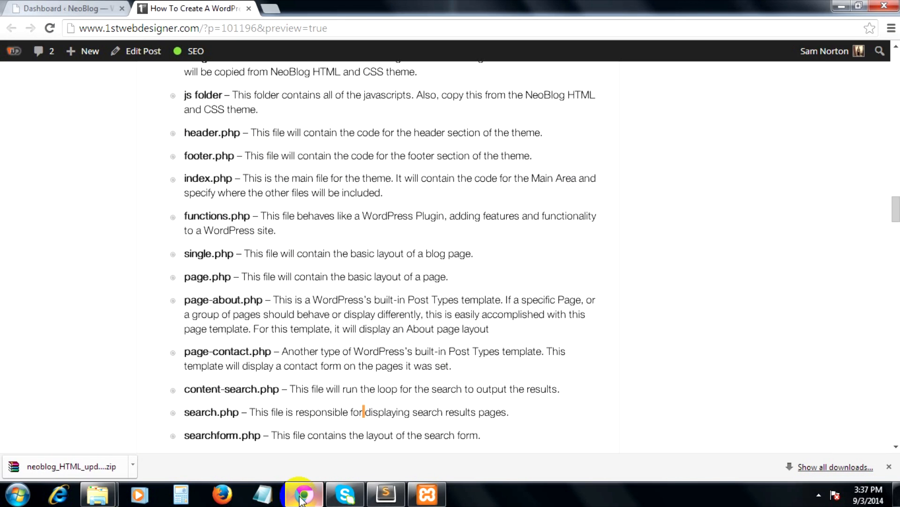
left_click(384, 492)
type("single.")
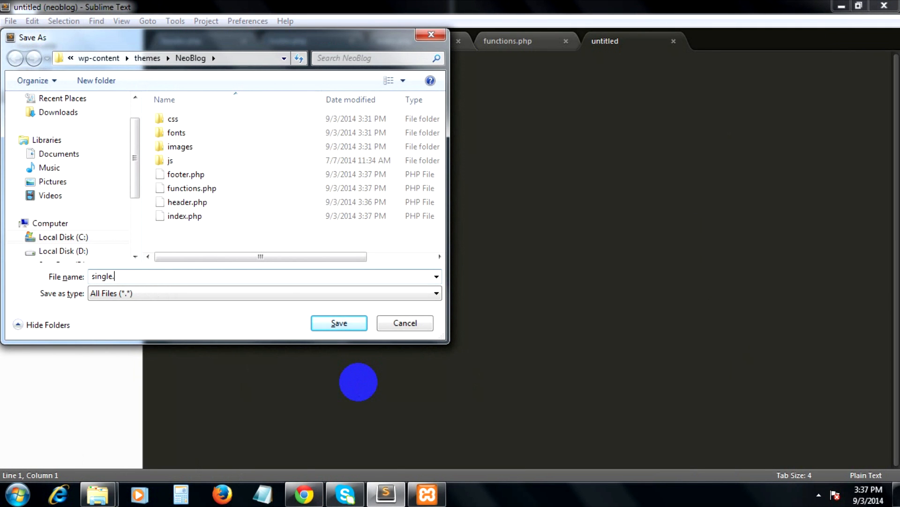
left_click(338, 321)
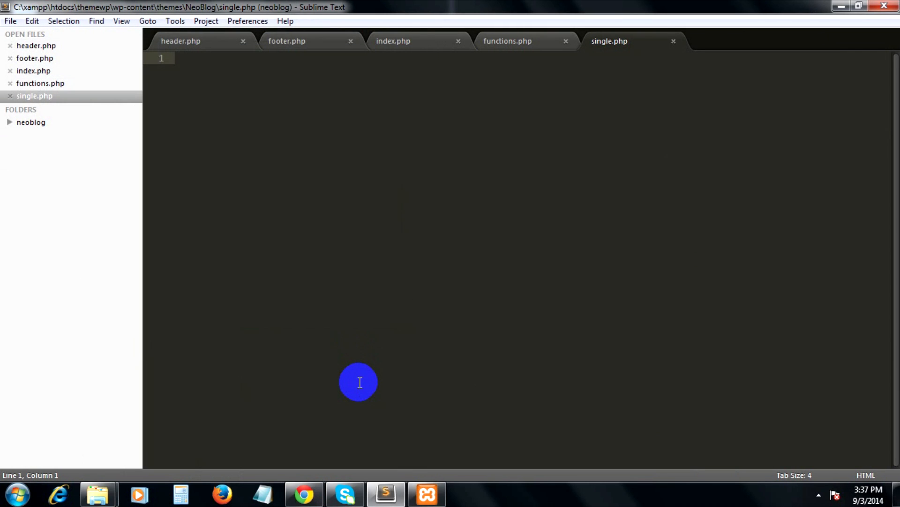
Create another blank file and save it as page.php in the NeoBlog folder
key("ctrl+n")
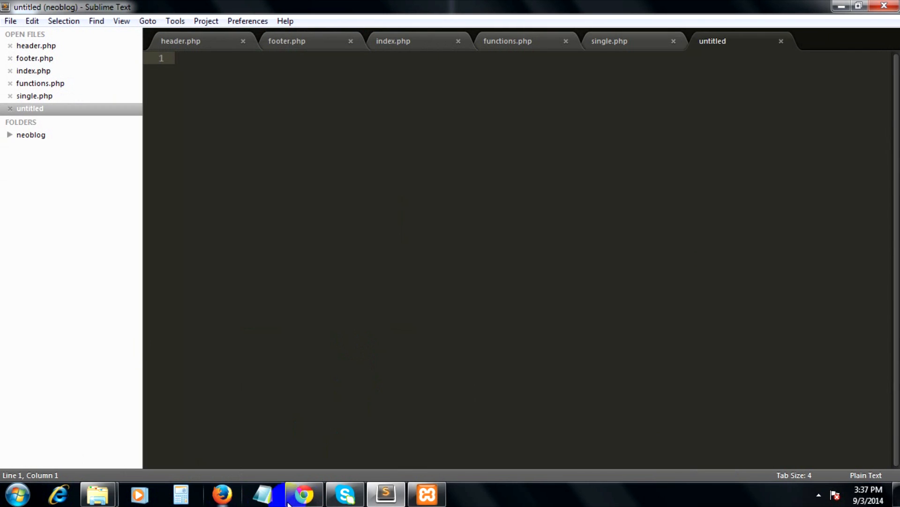
left_click(303, 495)
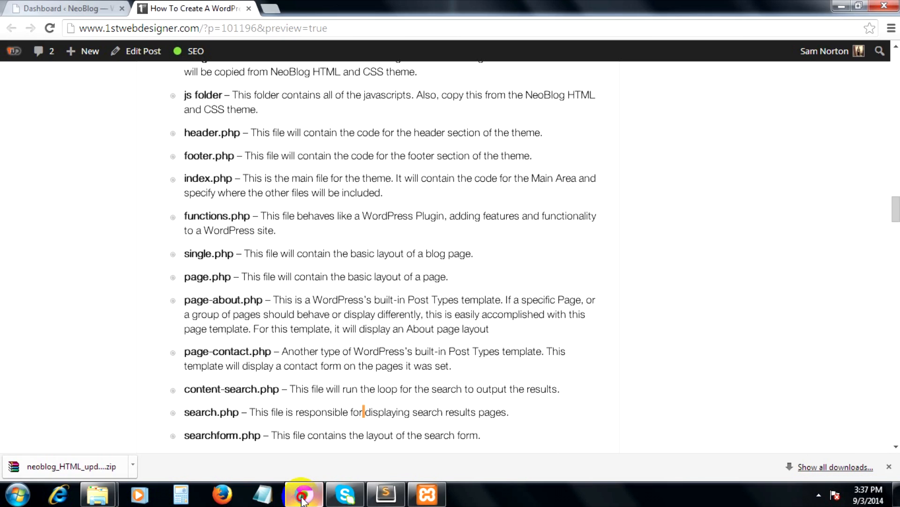
left_click(384, 492)
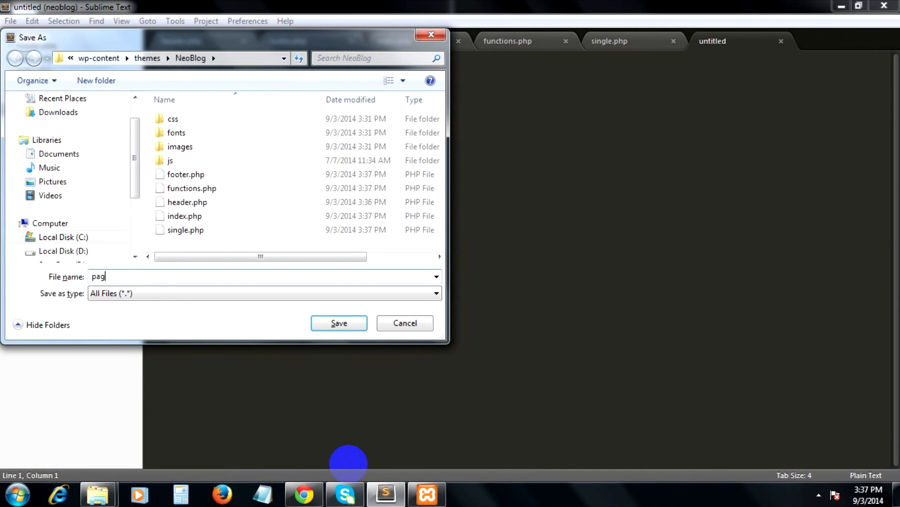
left_click(339, 323)
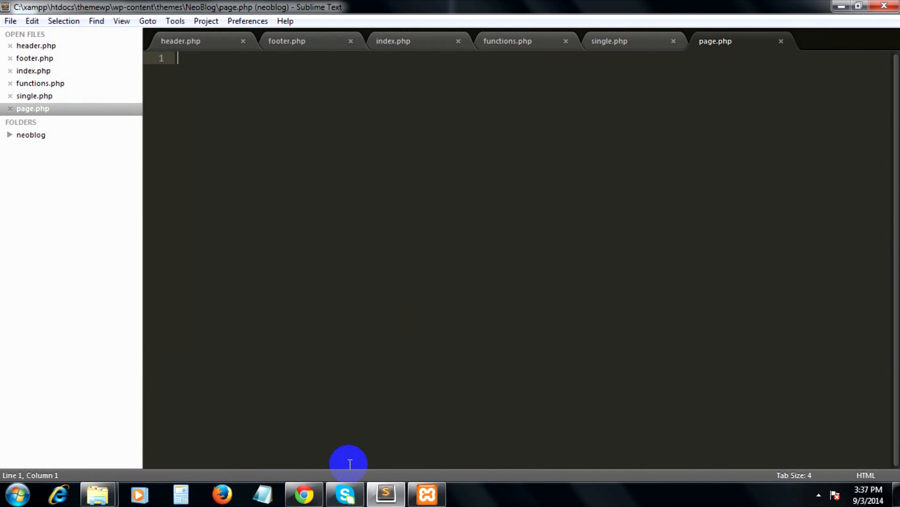
Create a blank file and save it as page-about.php in the NeoBlog folder
key("ctrl+n")
type("page-")
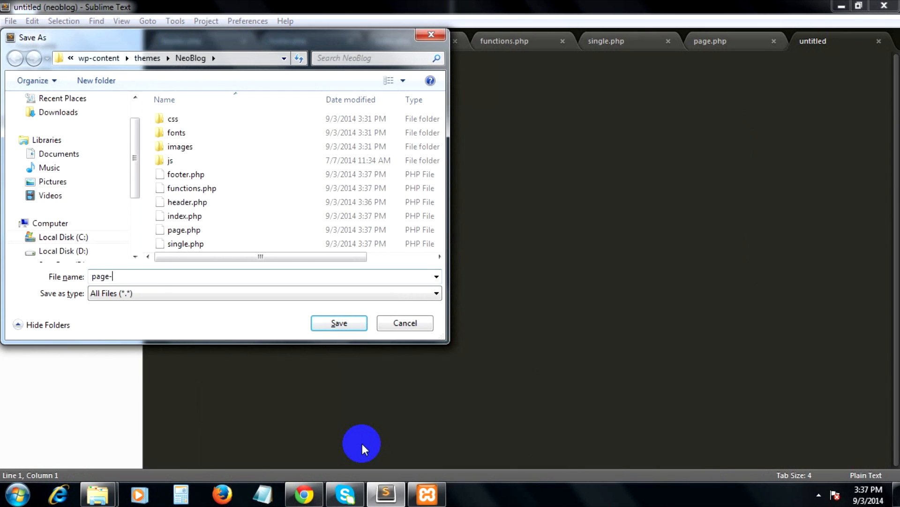
type("about.")
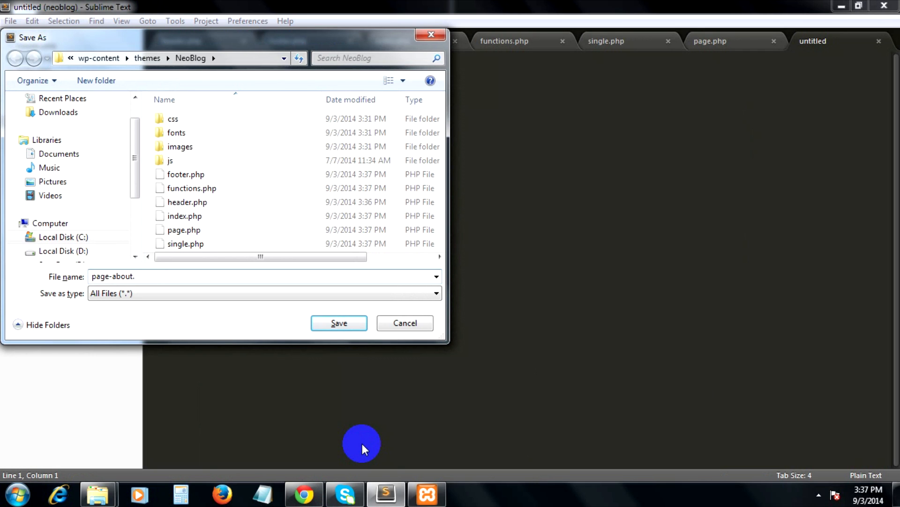
type("php")
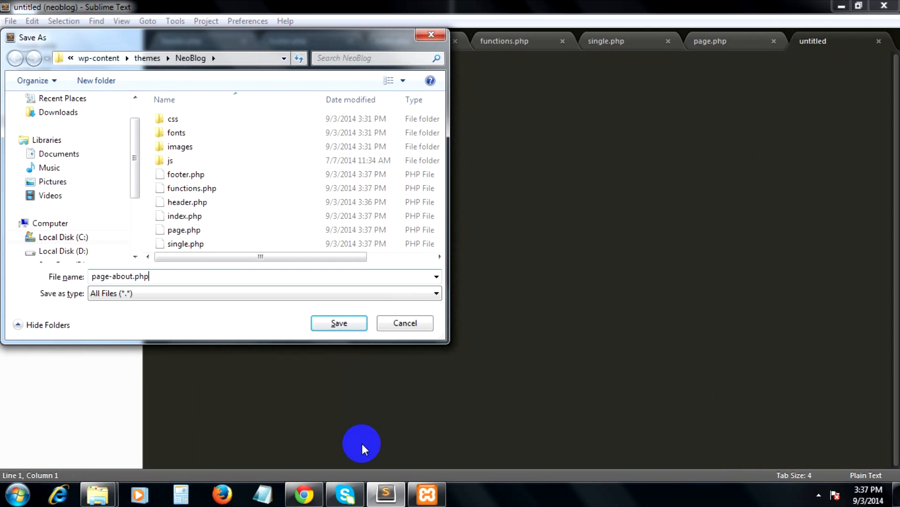
left_click(339, 322)
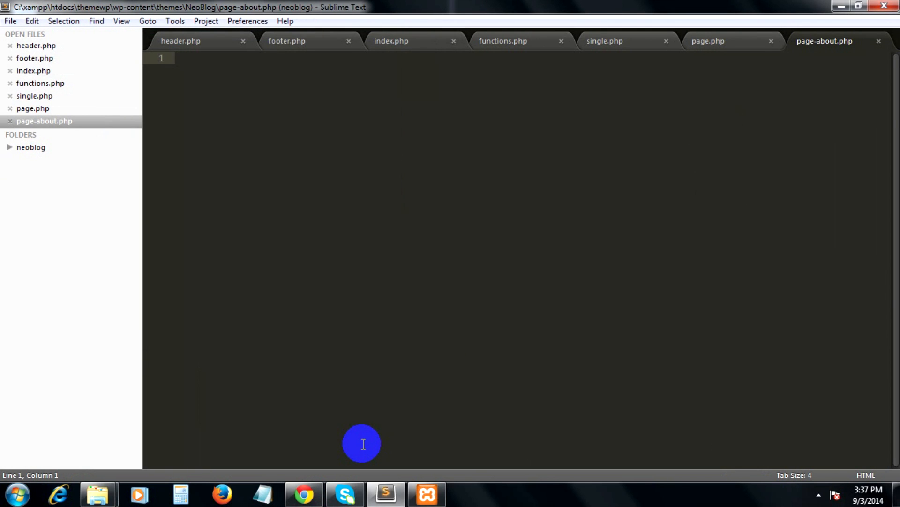
Check the tutorial list and save the next blank file as page-contact.php
left_click(303, 493)
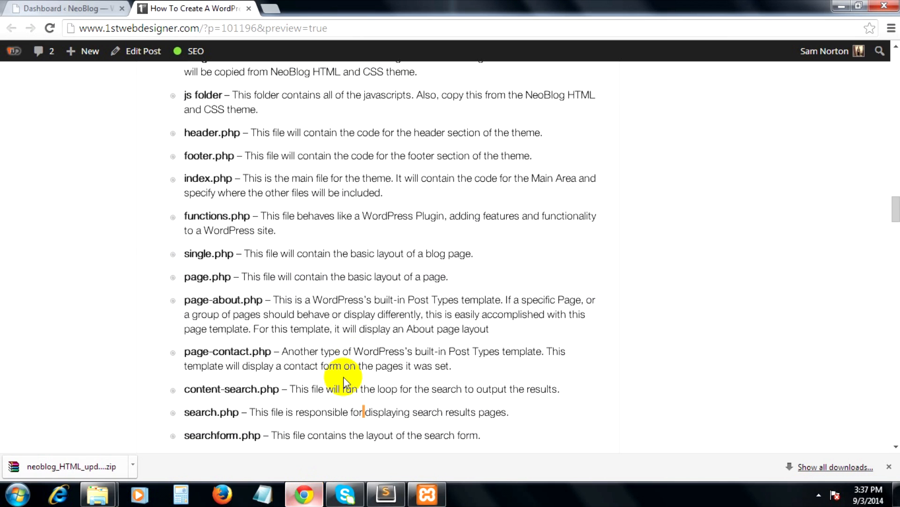
scroll("down", 3)
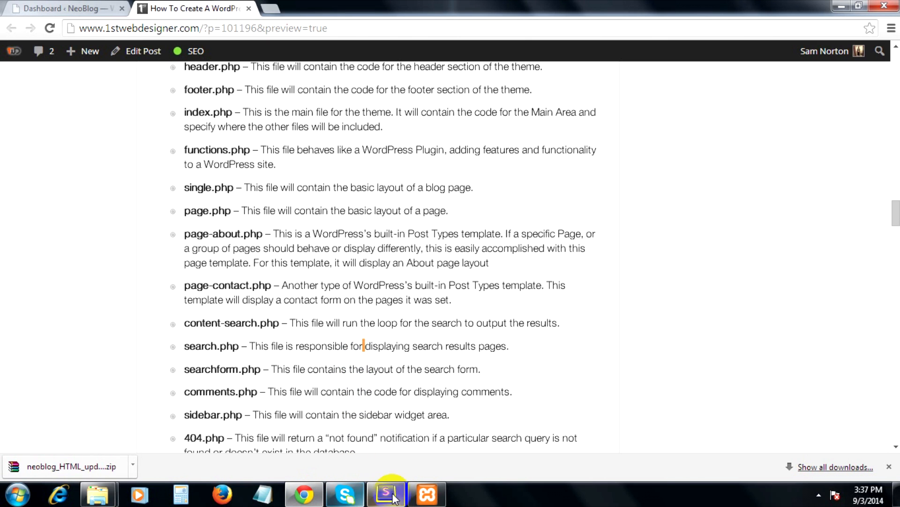
left_click(385, 494)
type("page-contact.")
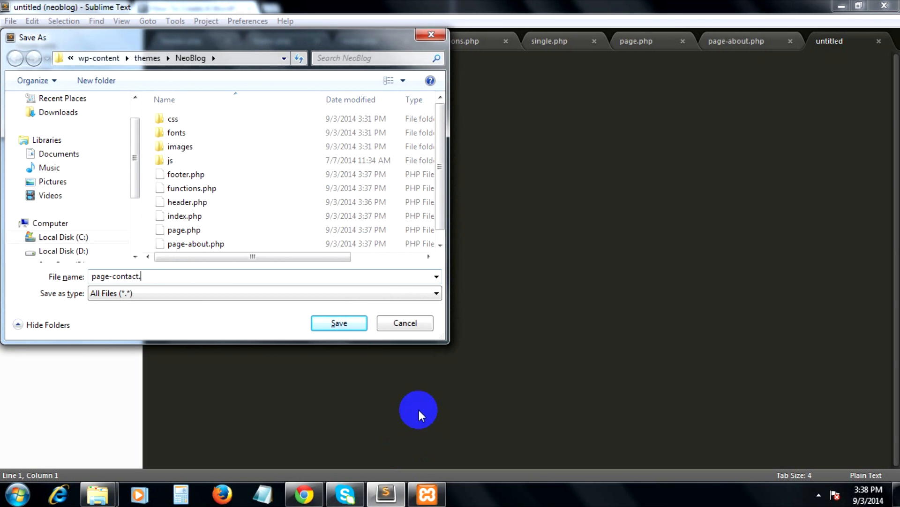
left_click(339, 323)
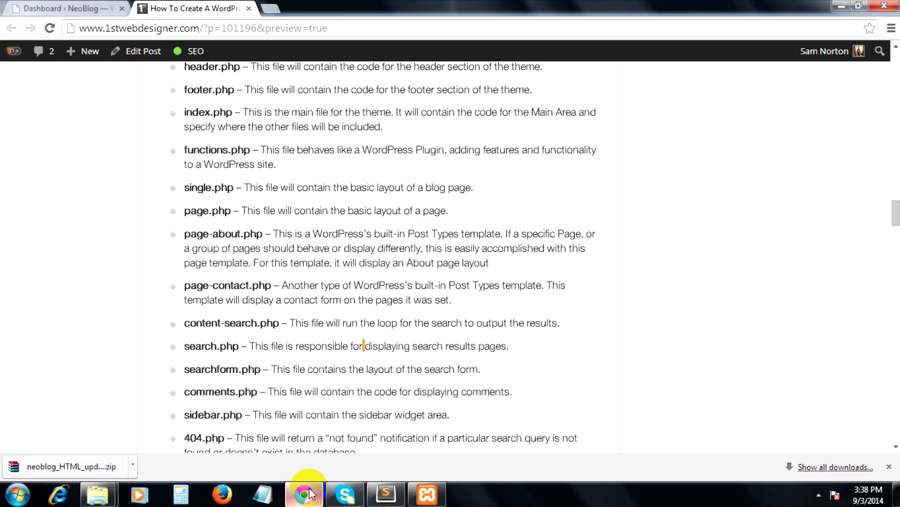
mouse_move(196, 338)
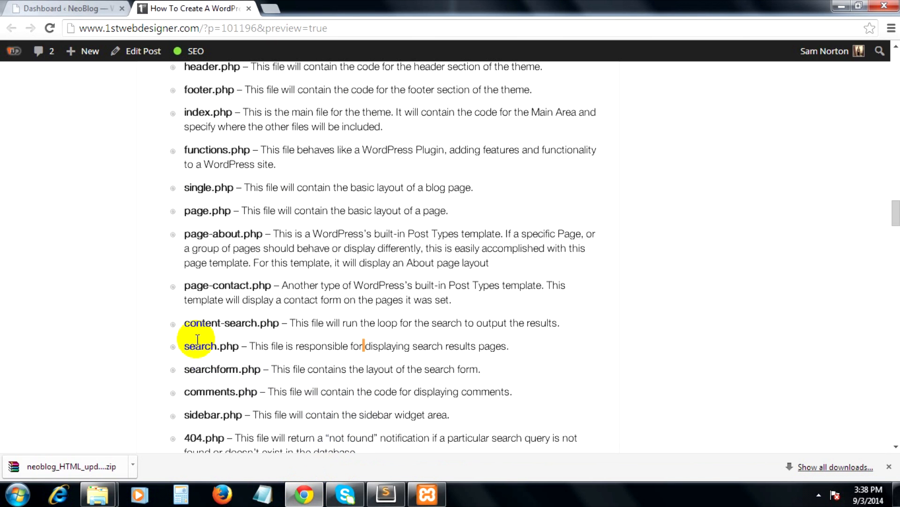
Save a blank file as content-search.php in the NeoBlog folder and check the next file name
left_click(385, 493)
type("content-")
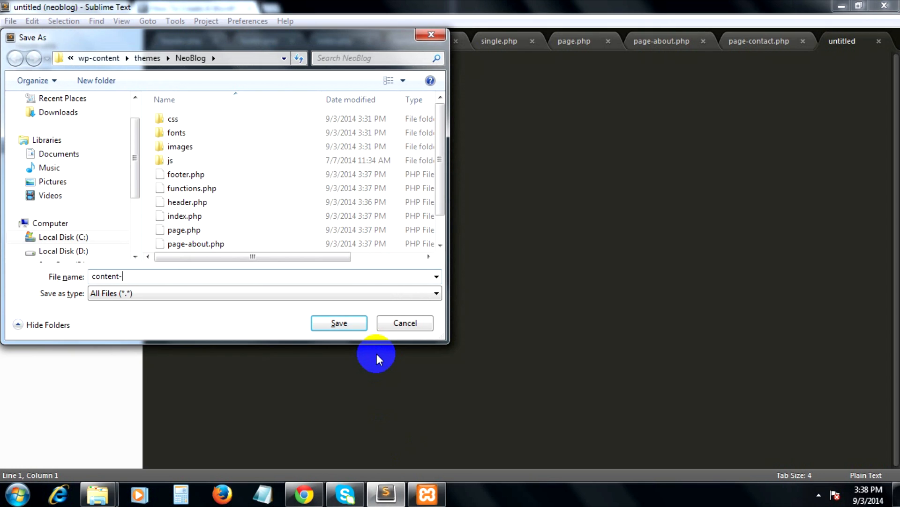
type("searc")
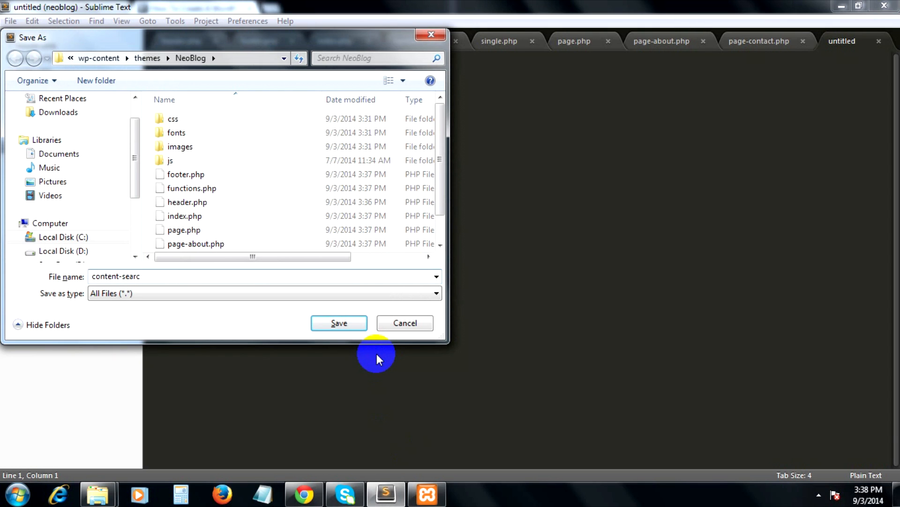
type("h.php")
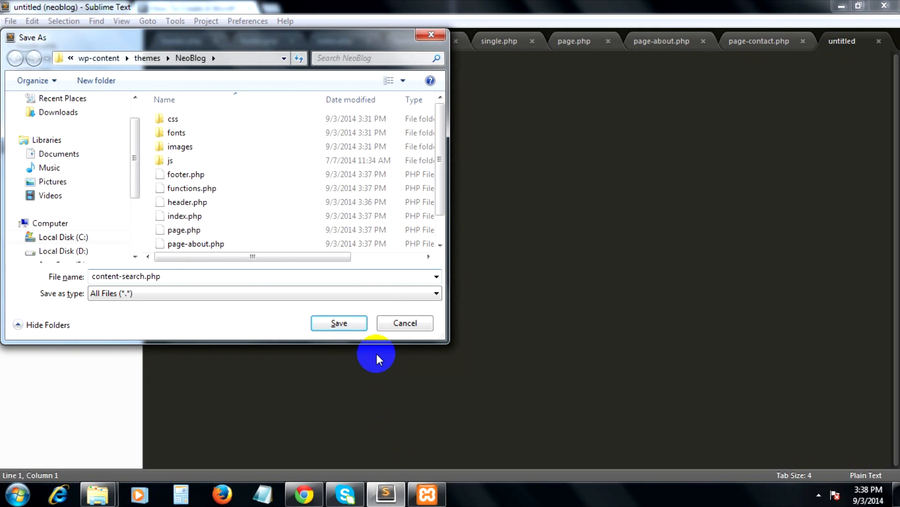
left_click(338, 321)
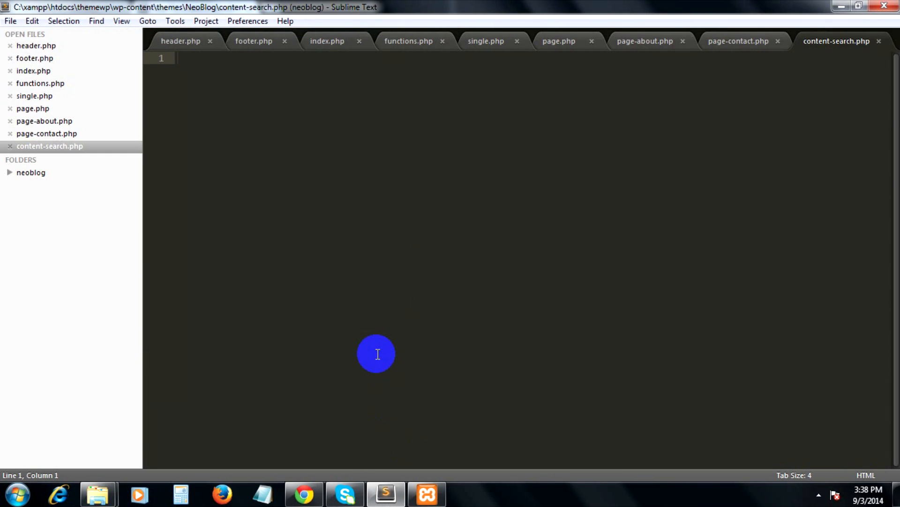
left_click(303, 492)
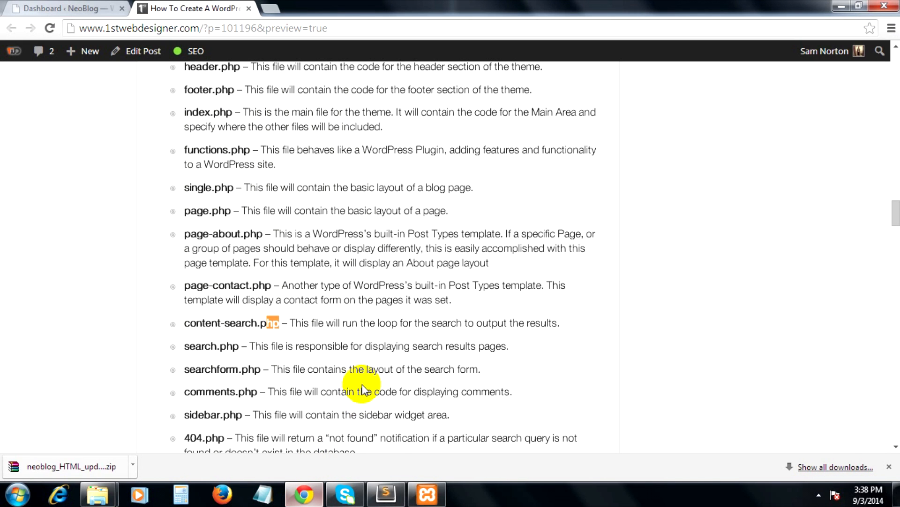
left_click(386, 492)
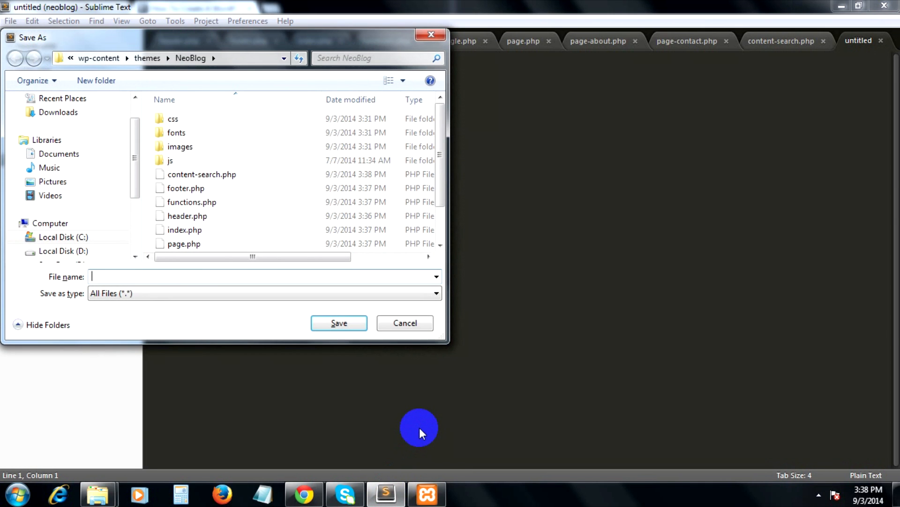
Save the blank file as search.php in the NeoBlog theme folder
type("search.php")
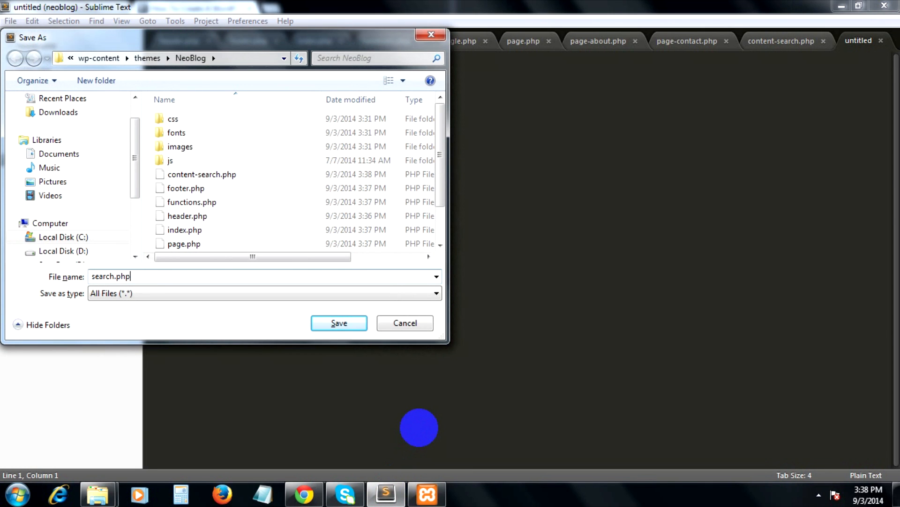
left_click(338, 321)
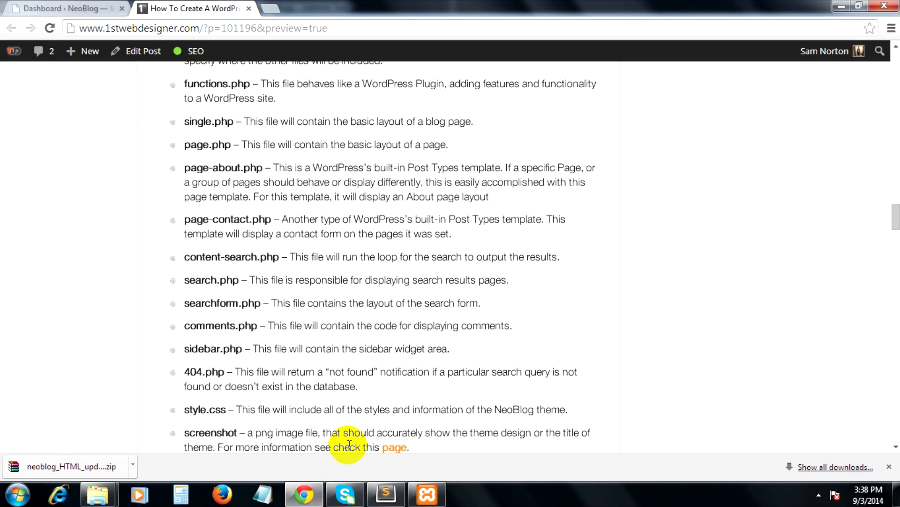
scroll("down", 3)
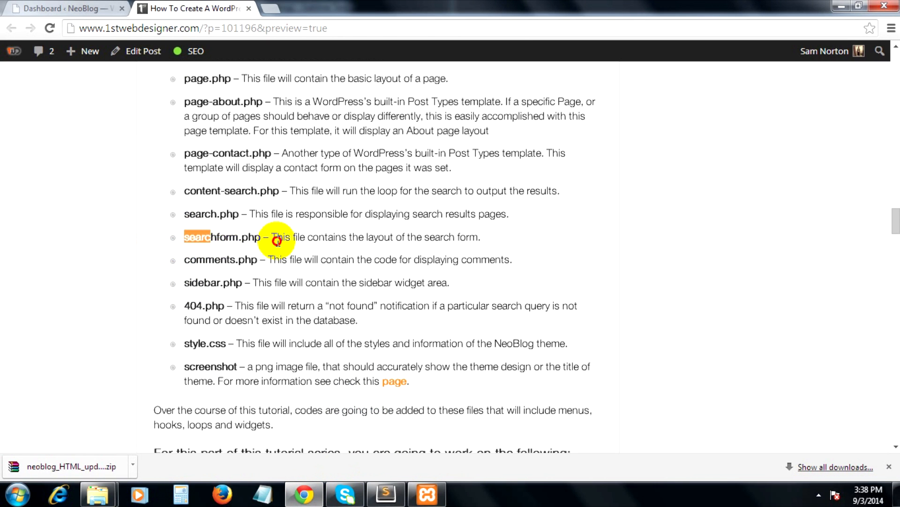
left_click(384, 493)
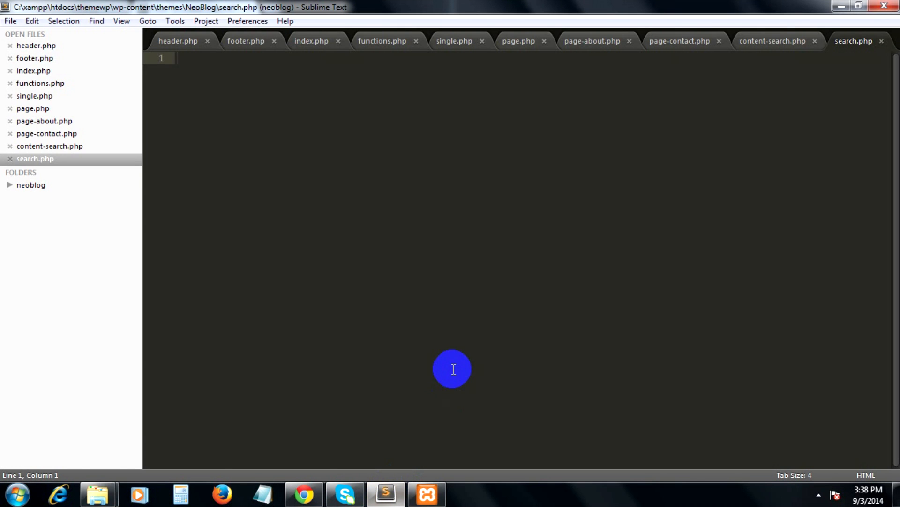
Save a new blank file as searchform.php in NeoBlog after checking the tutorial's file list
key("ctrl+s")
type("se")
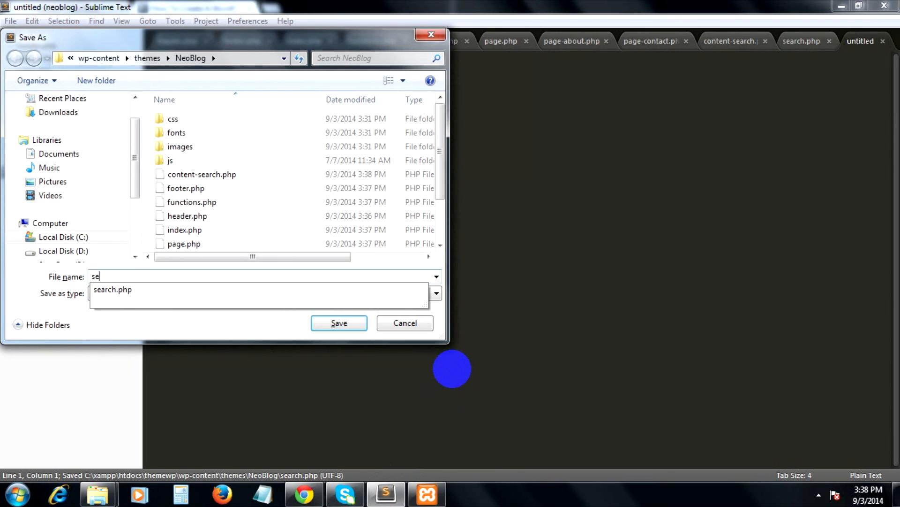
type("archform")
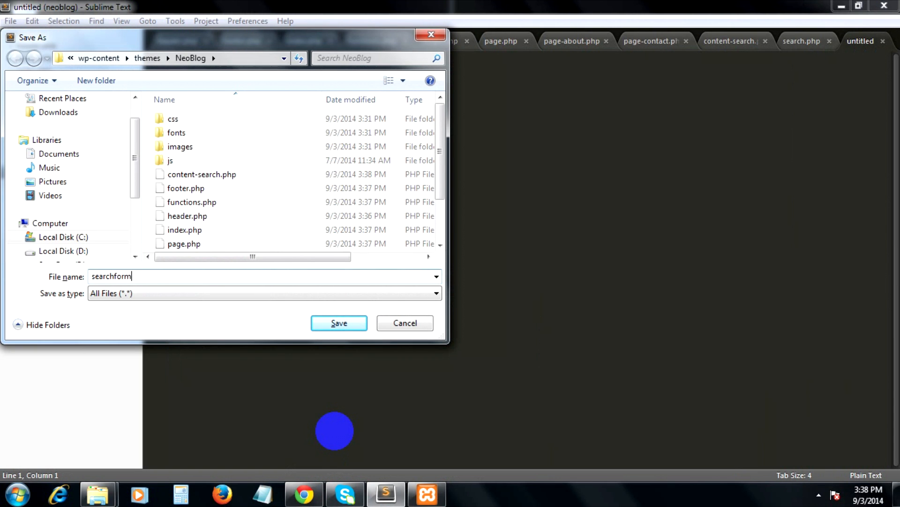
left_click(338, 322)
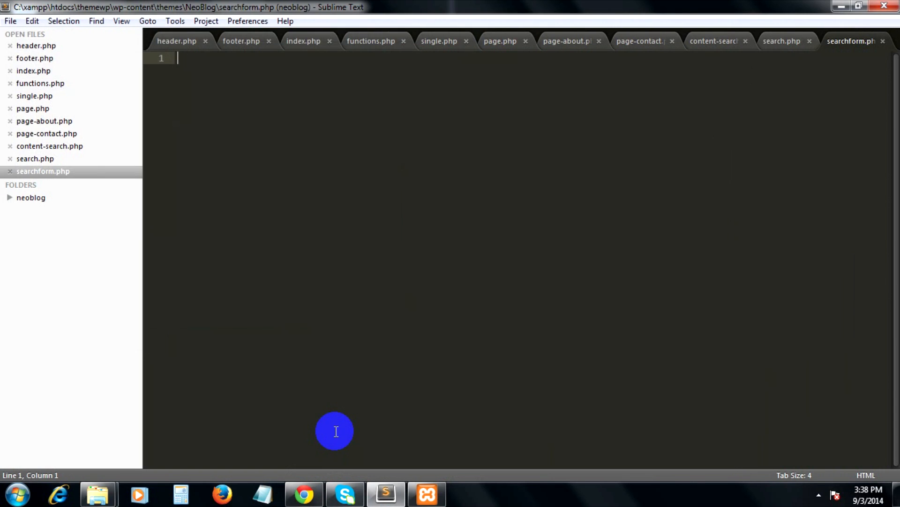
left_click(303, 494)
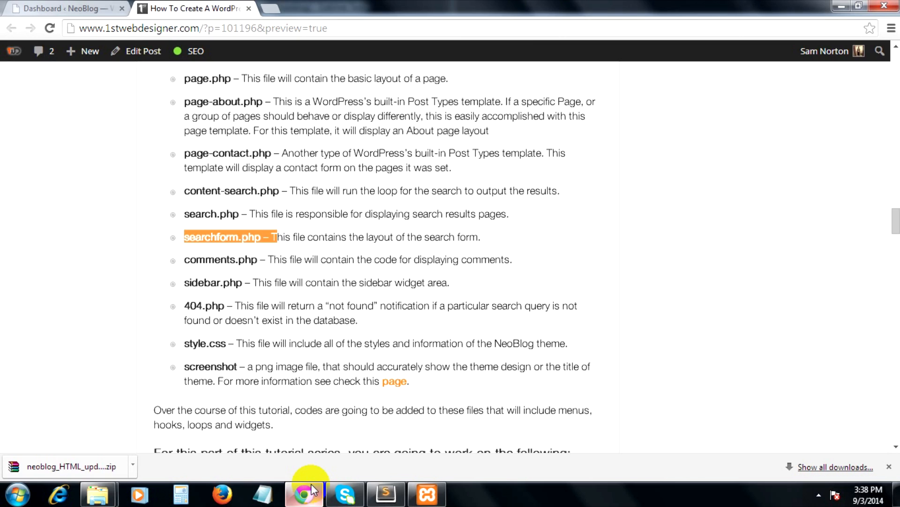
mouse_move(394, 424)
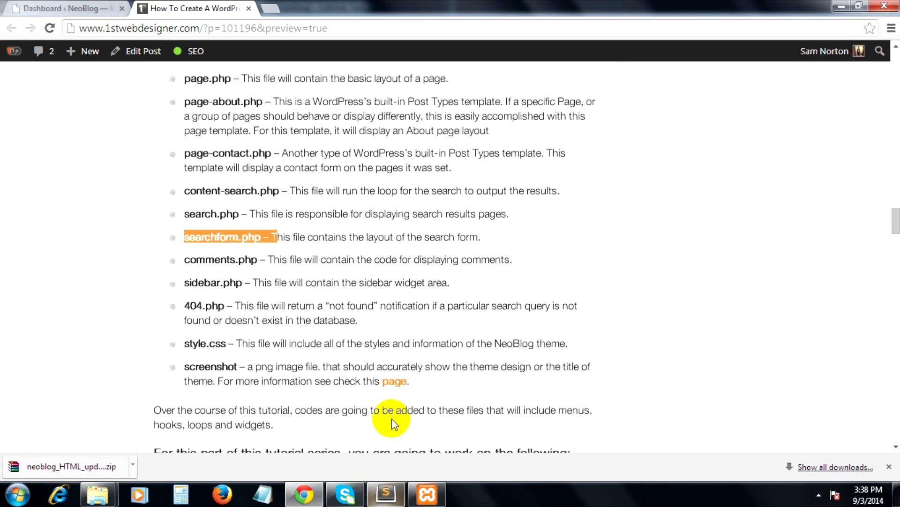
left_click(386, 493)
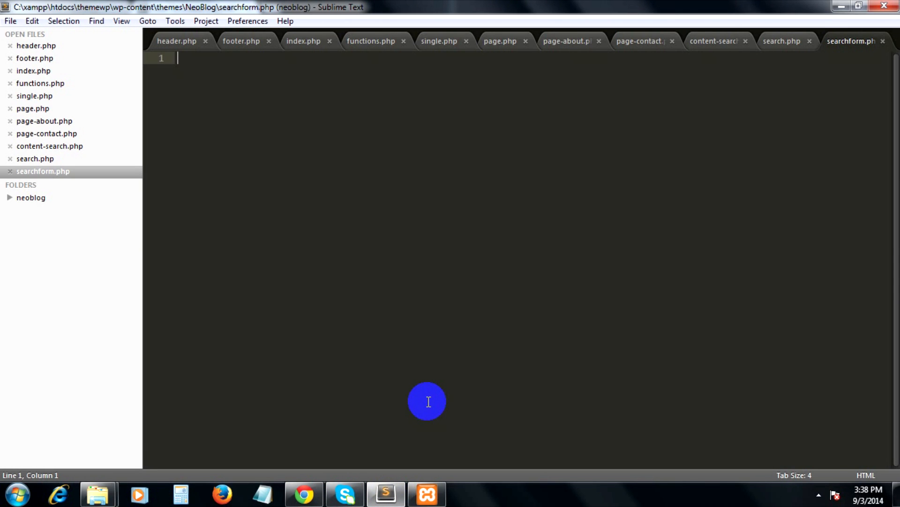
key("ctrl+n")
type("comments.php")
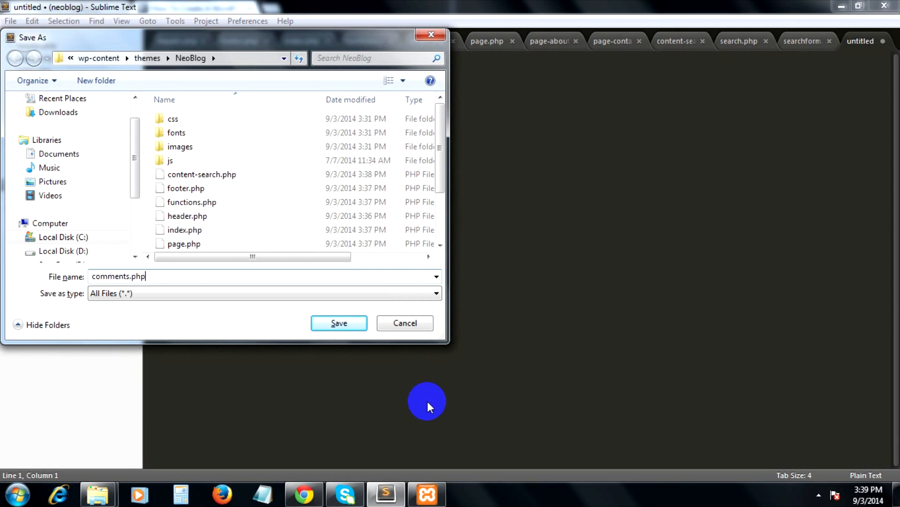
Check the tutorial's theme file list and start a new blank file for comments.php
left_click(303, 492)
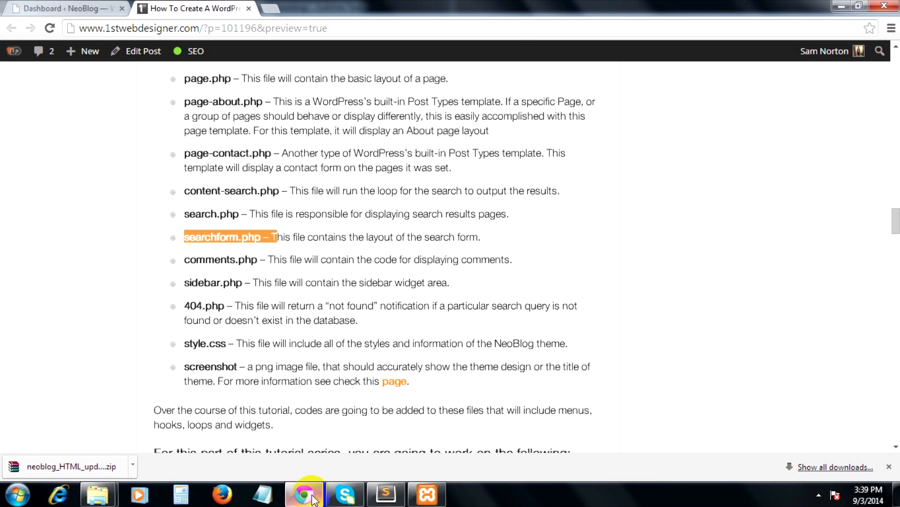
left_click(385, 495)
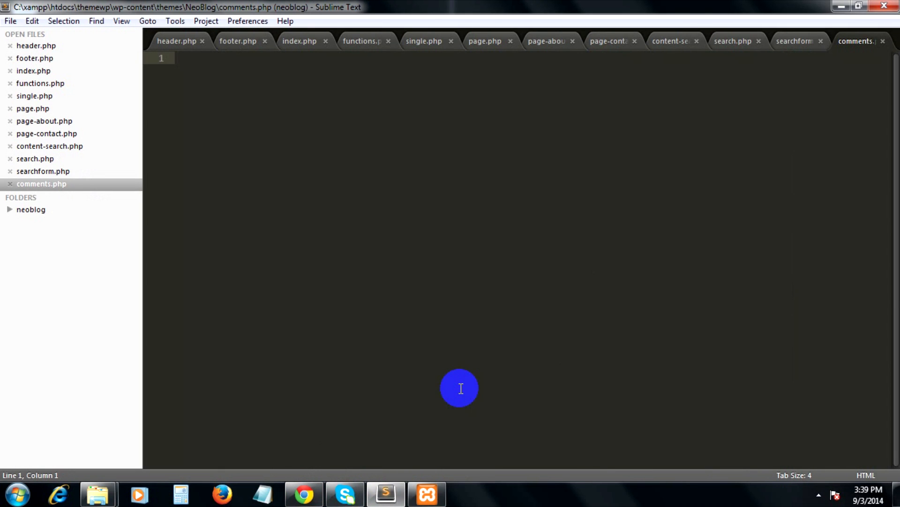
key("ctrl+n")
type("sid")
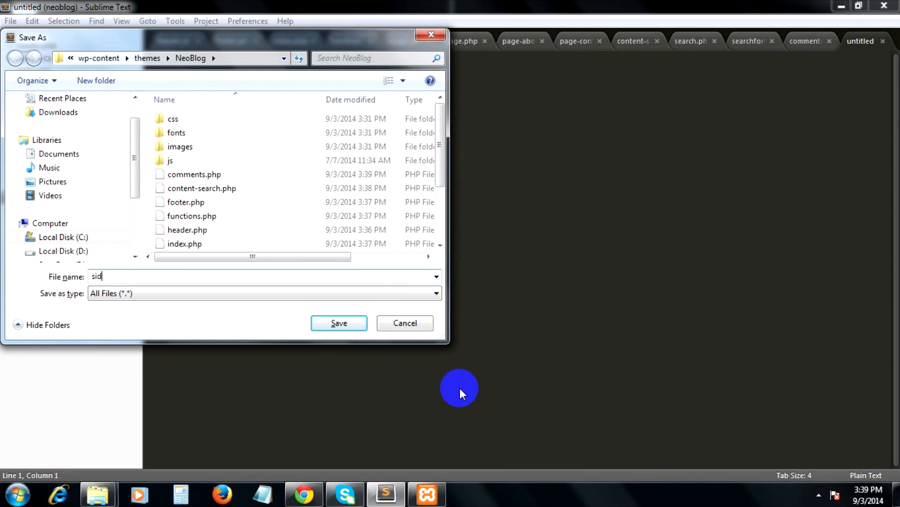
Save the new file as sidebar.php in NeoBlog and start another blank file
type("ebar")
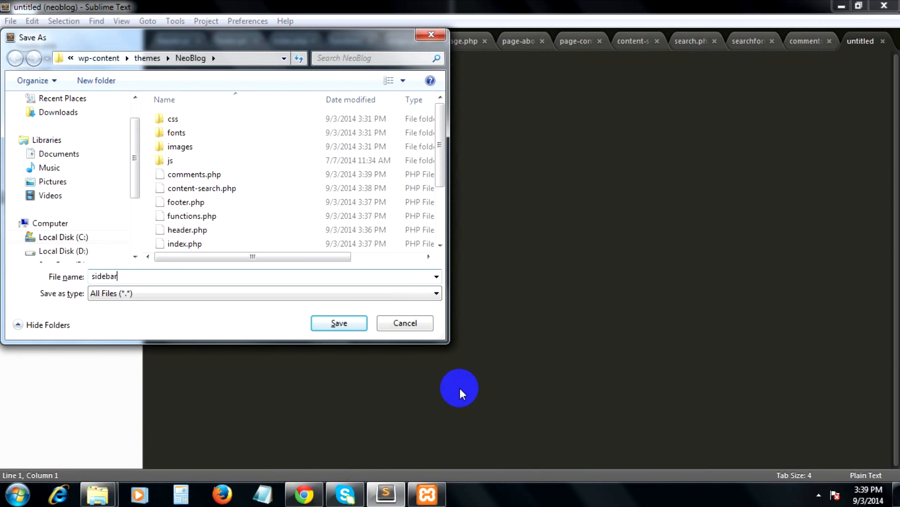
type(".php")
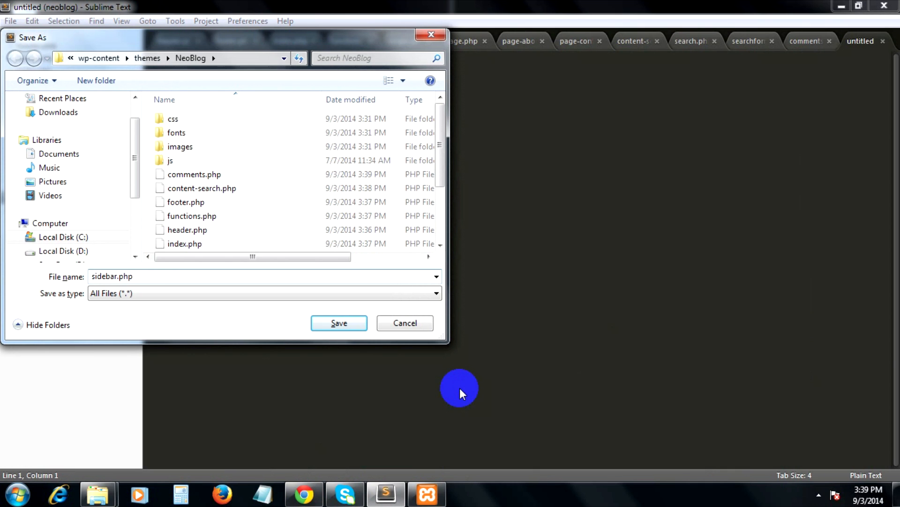
left_click(338, 322)
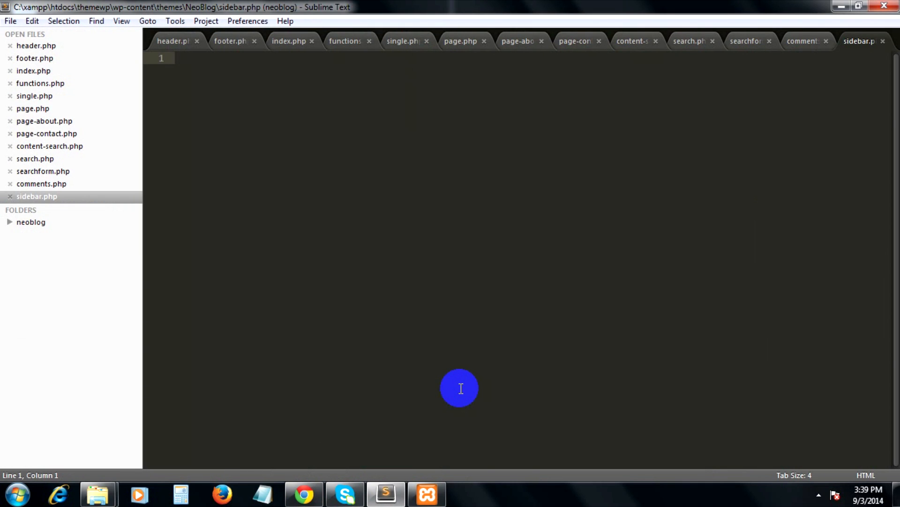
key("ctrl+n")
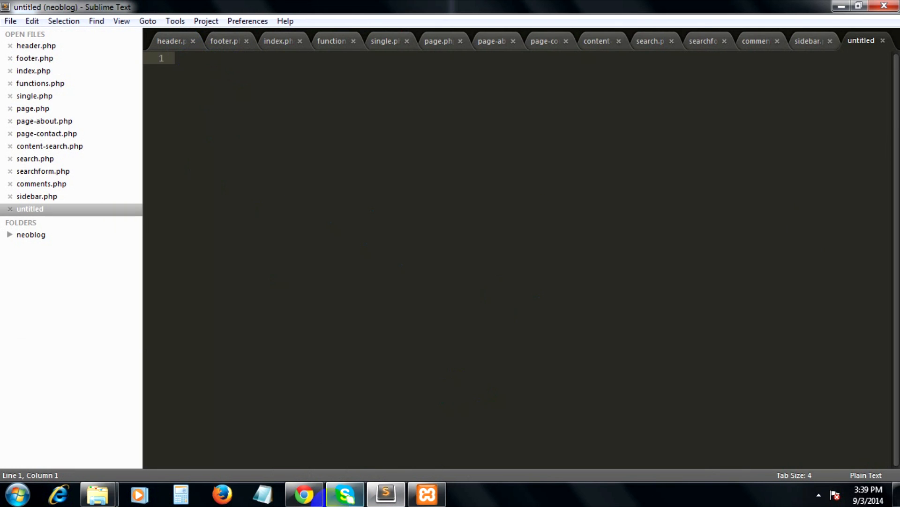
Save the new blank file as 404.php in the NeoBlog theme folder
left_click(304, 493)
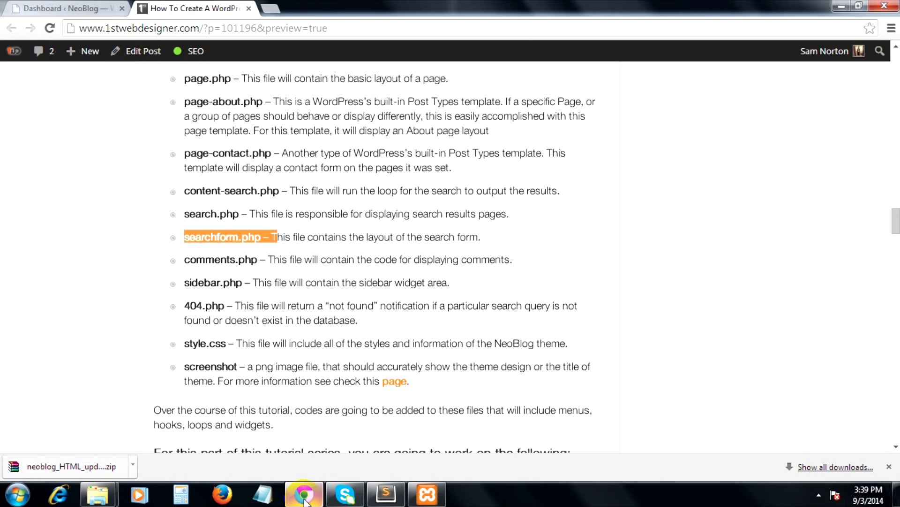
left_click(385, 492)
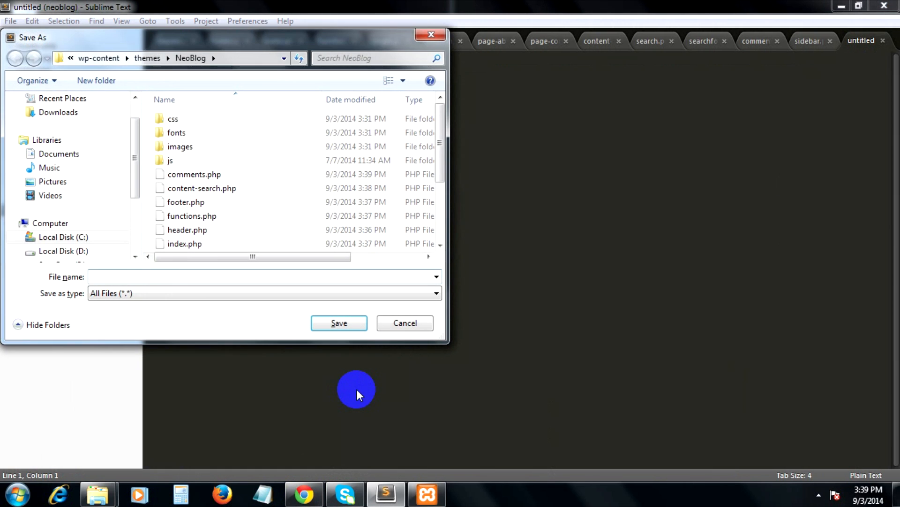
type("404.p")
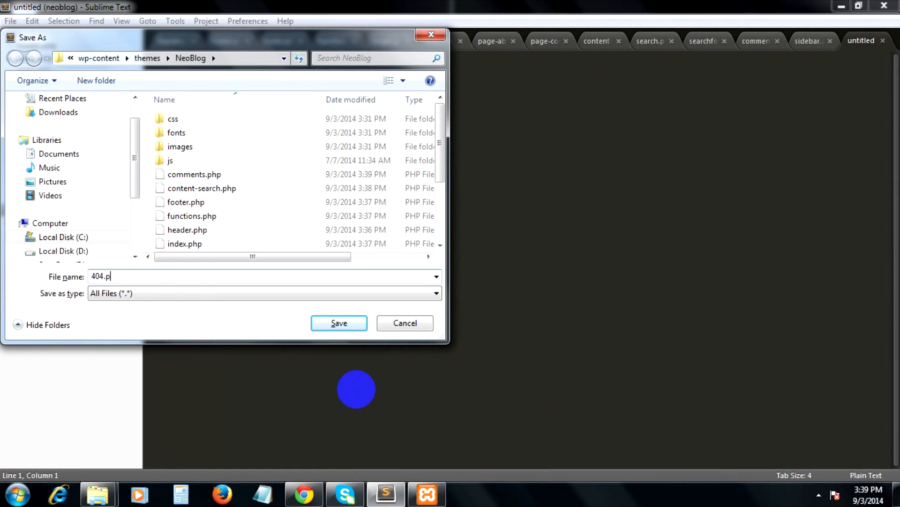
left_click(339, 323)
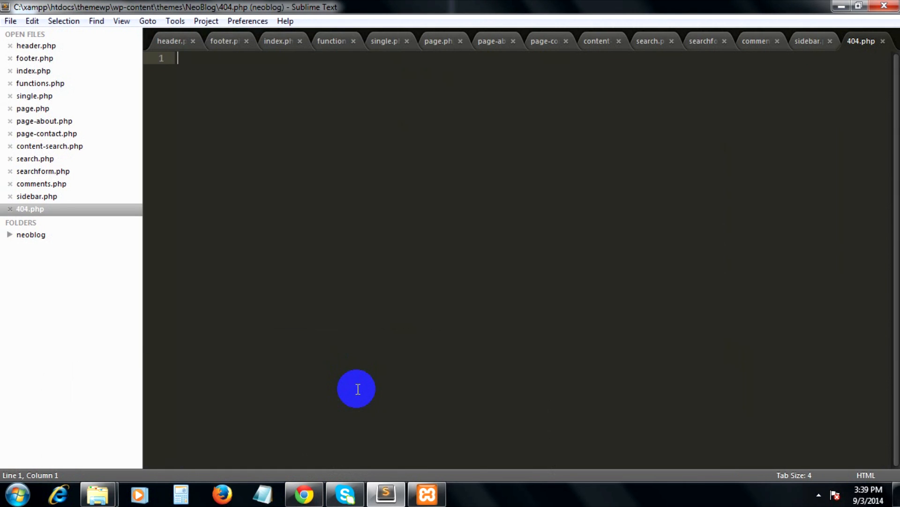
mouse_move(303, 492)
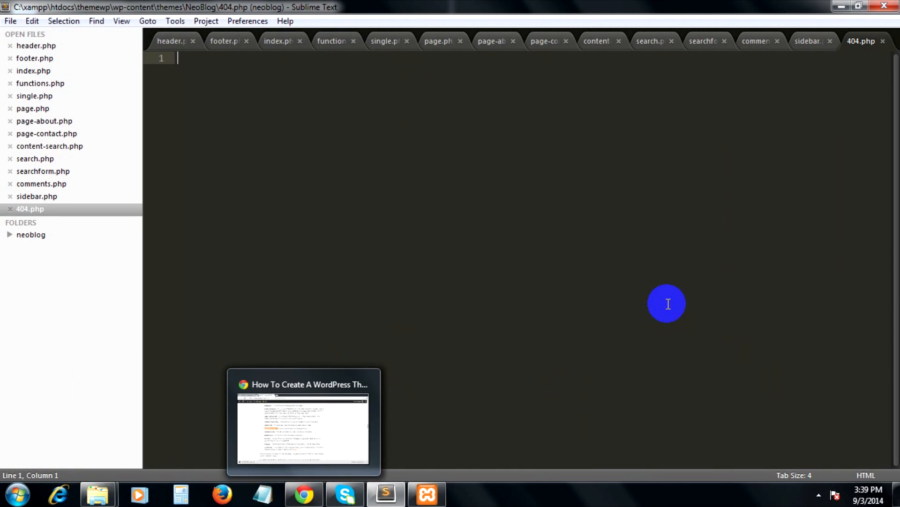
key("ctrl+s")
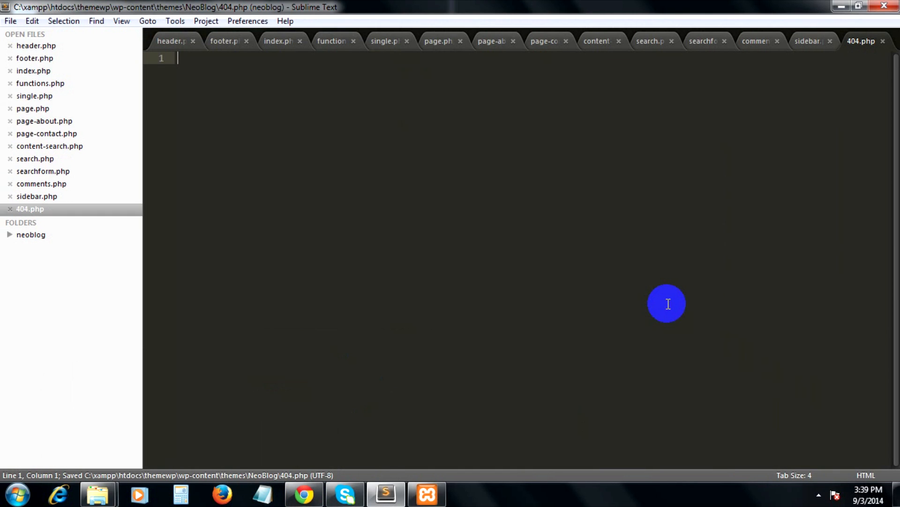
Check the tutorial's theme file list and start a new blank file for the stylesheet
left_click(303, 493)
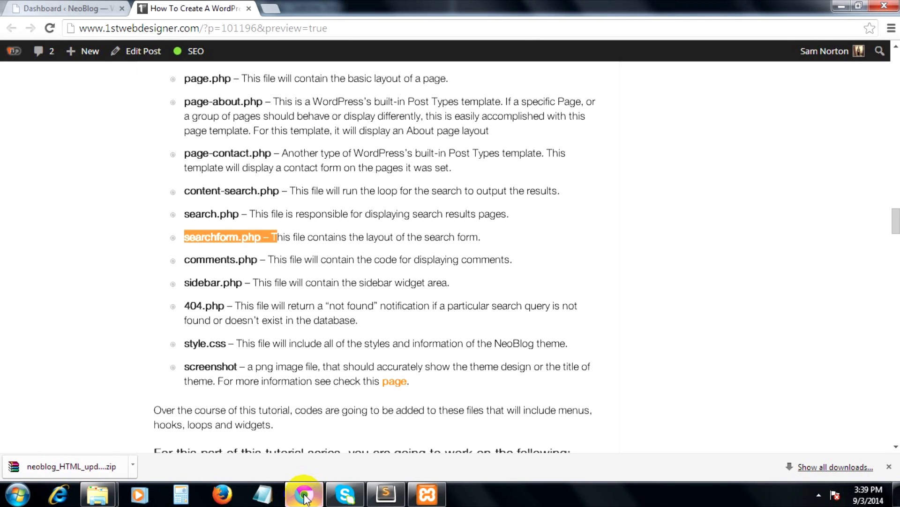
left_click(385, 493)
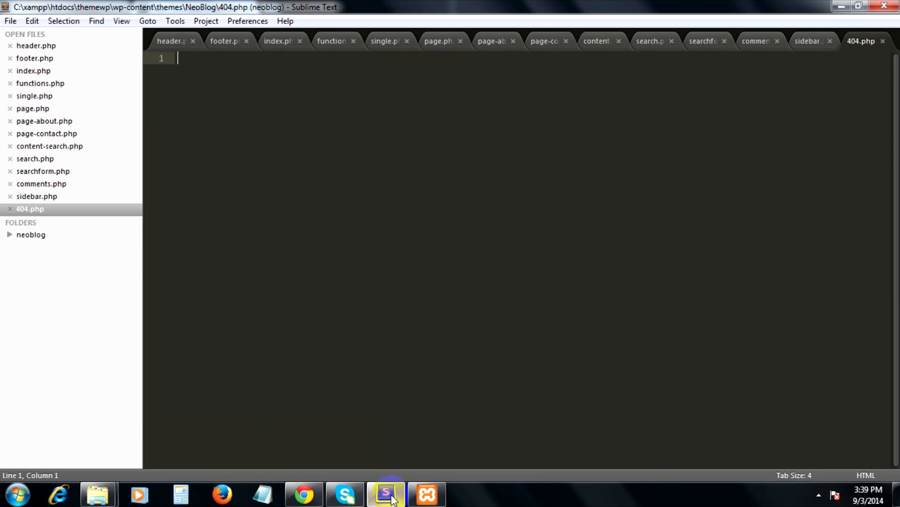
key("ctrl+n")
type("sty")
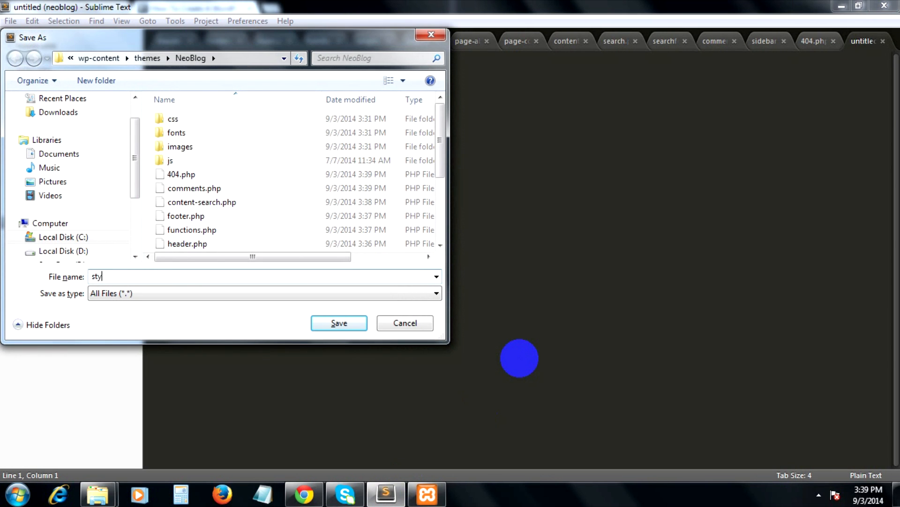
Save the new file as style.css in the NeoBlog theme folder
type("le.c")
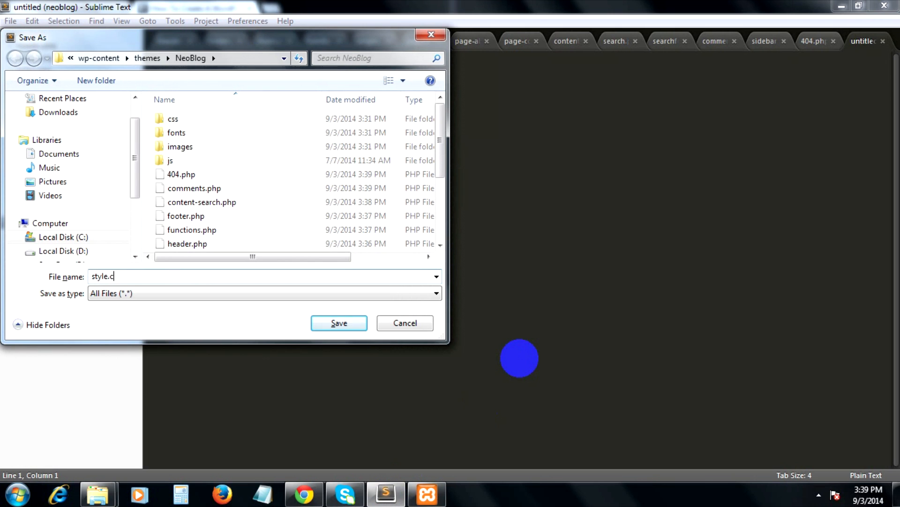
left_click(338, 321)
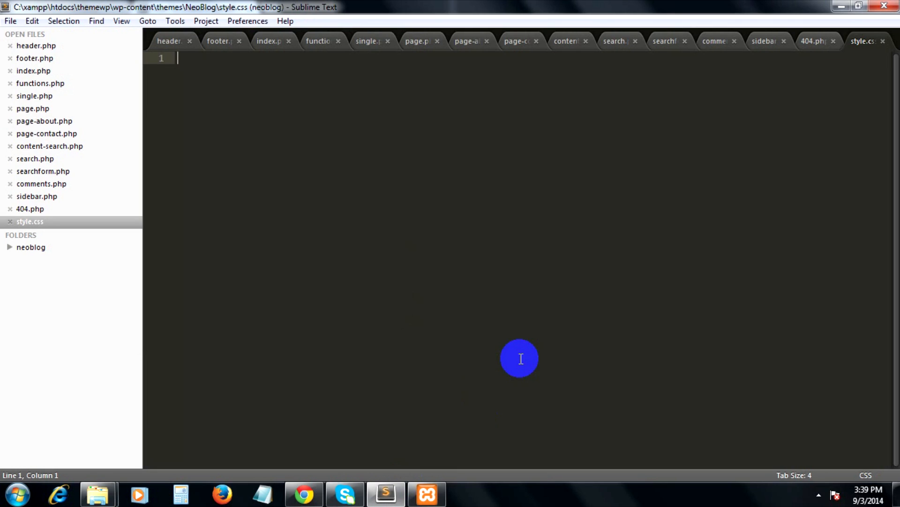
mouse_move(421, 423)
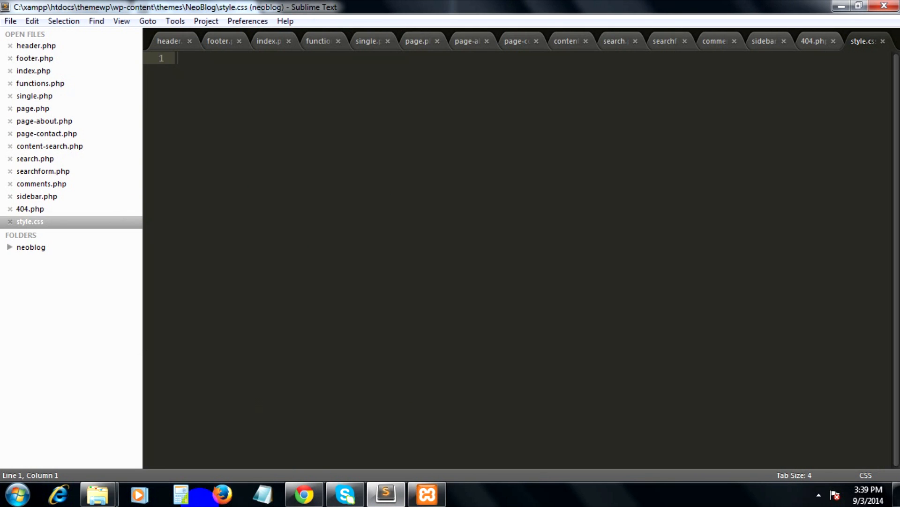
mouse_move(97, 495)
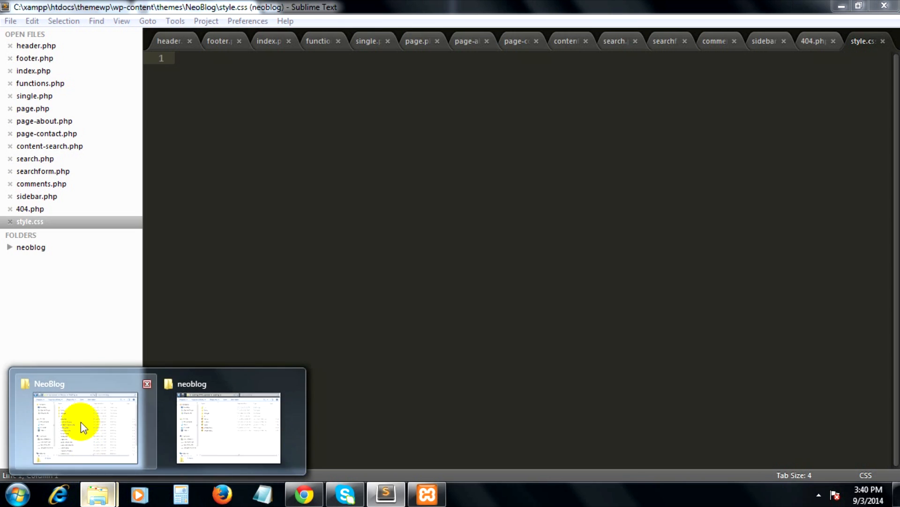
Bring the NeoBlog folder's Windows Explorer window forward to review the created files
left_click(83, 425)
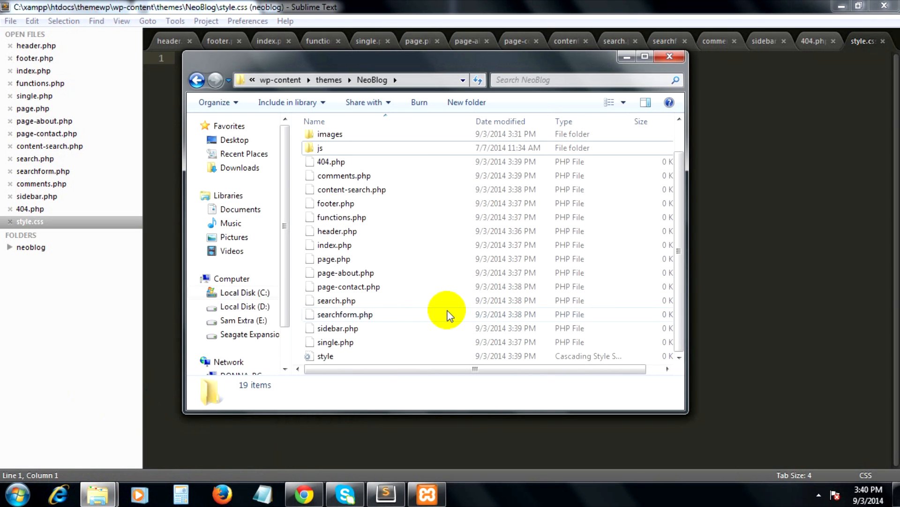
mouse_move(449, 314)
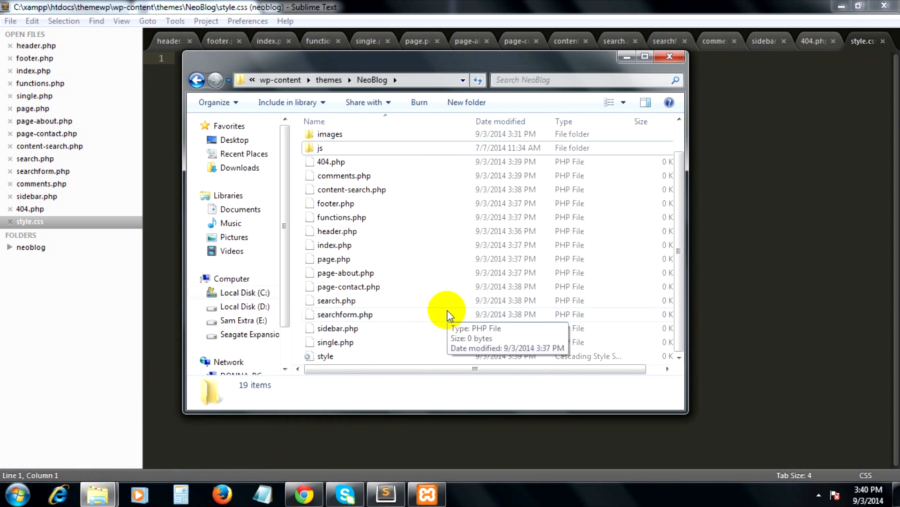